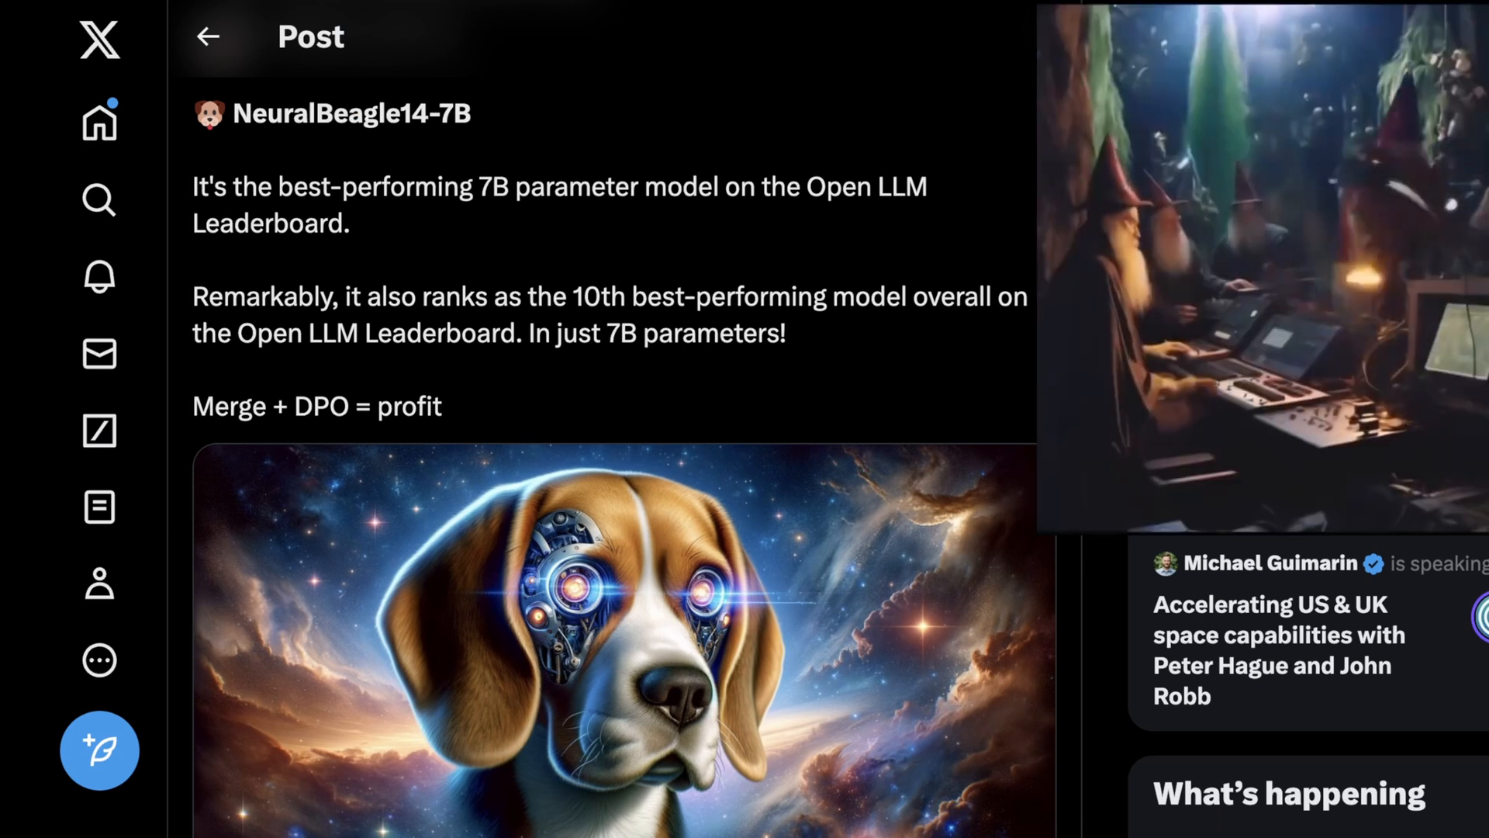
Step: Read down the X thread post by post, highlighting the word 'profit' in one post
scroll(down, 3)
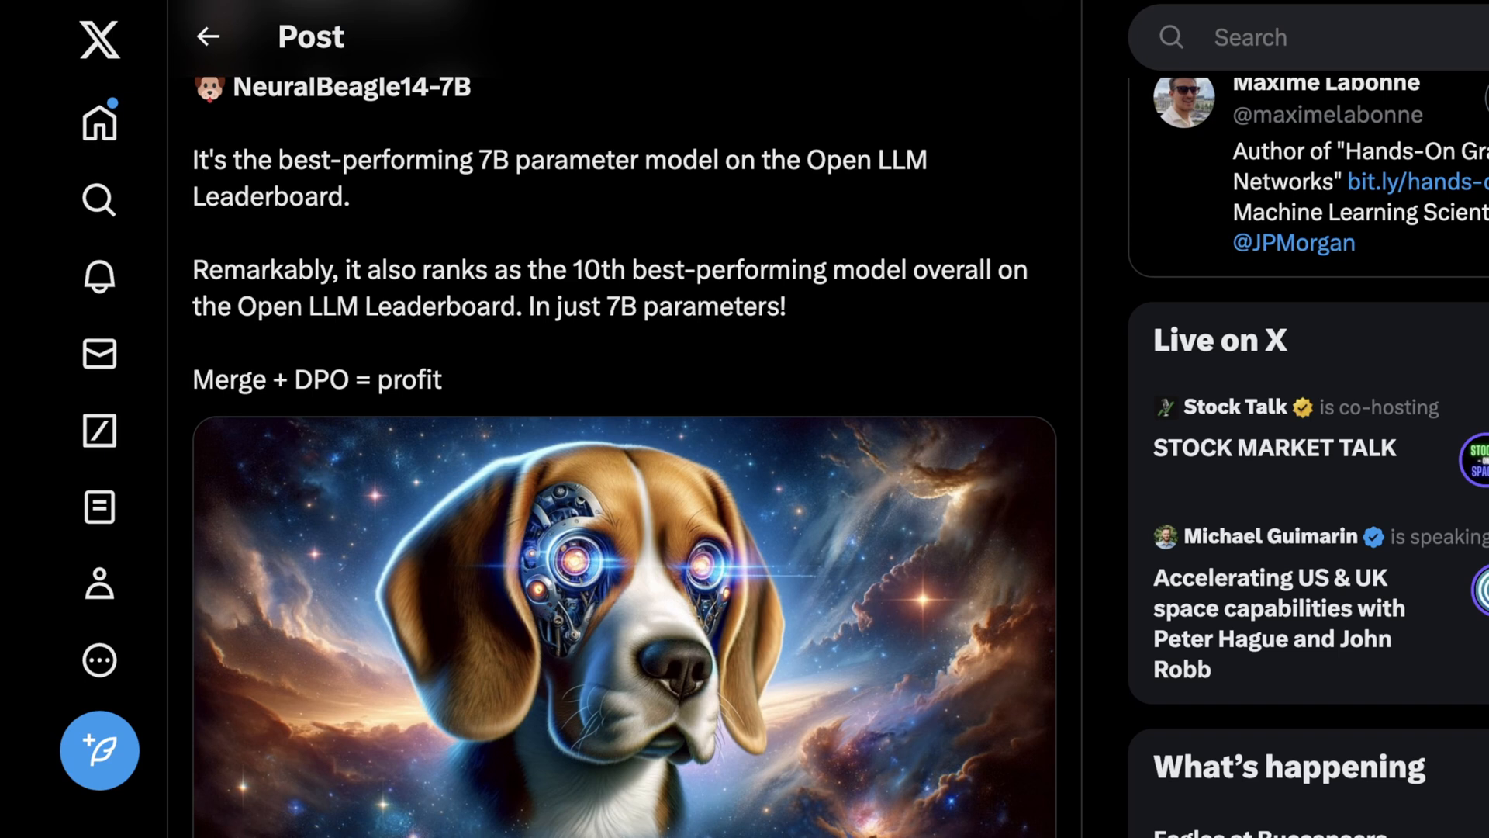
scroll(down, 3)
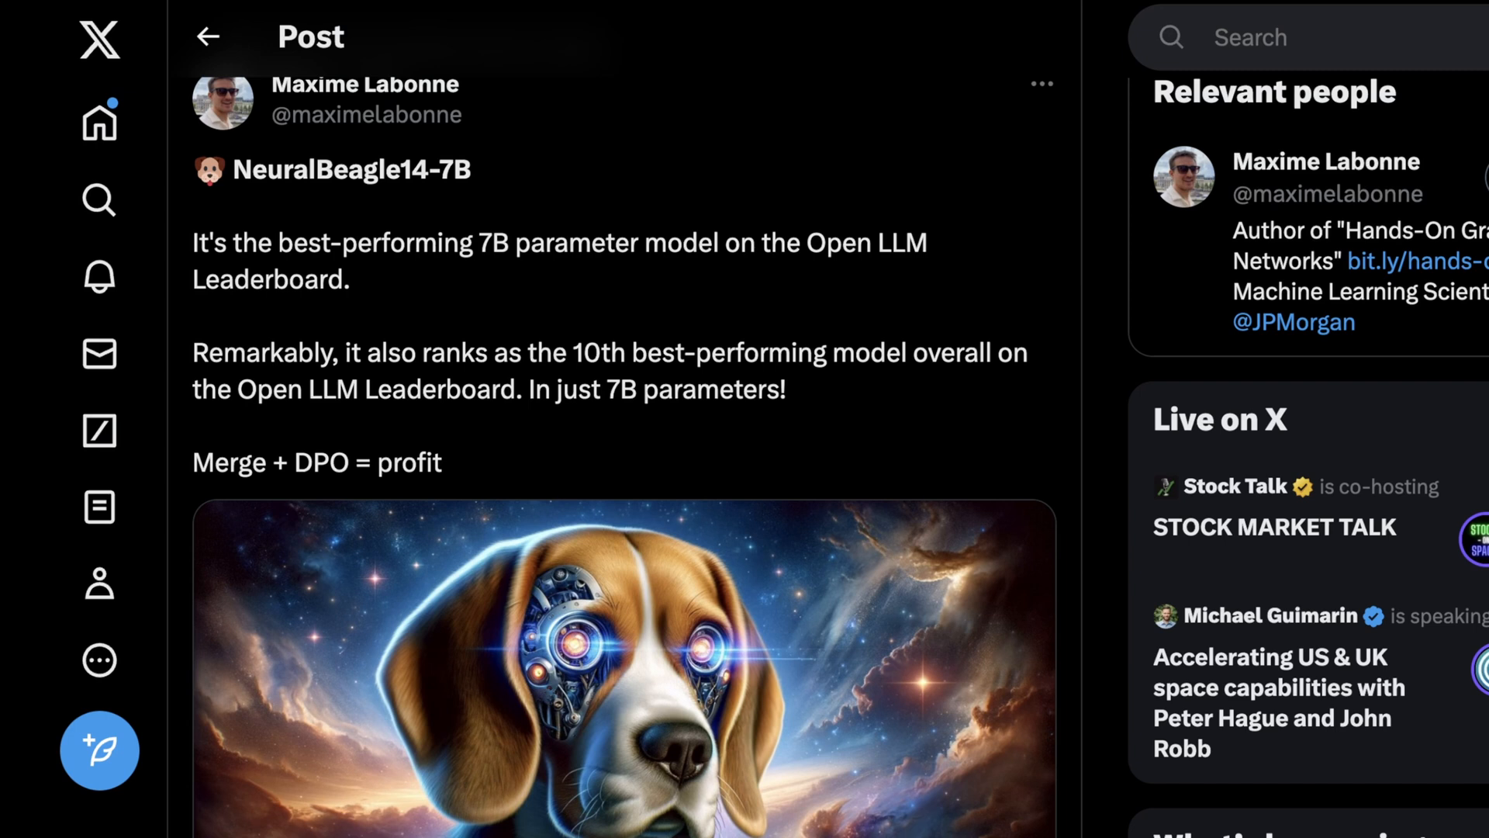
scroll(down, 3)
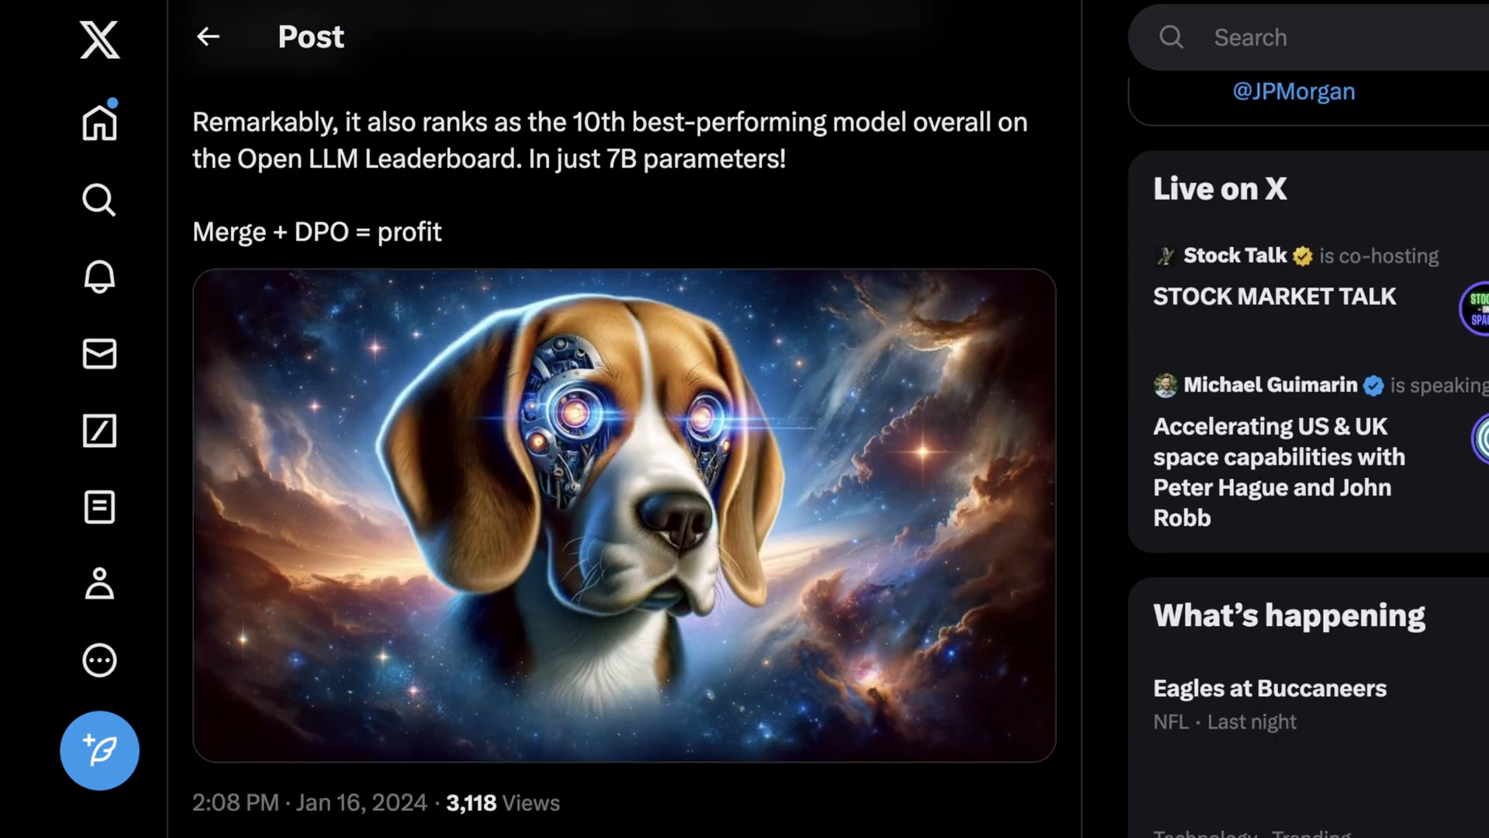
double_click(230, 231)
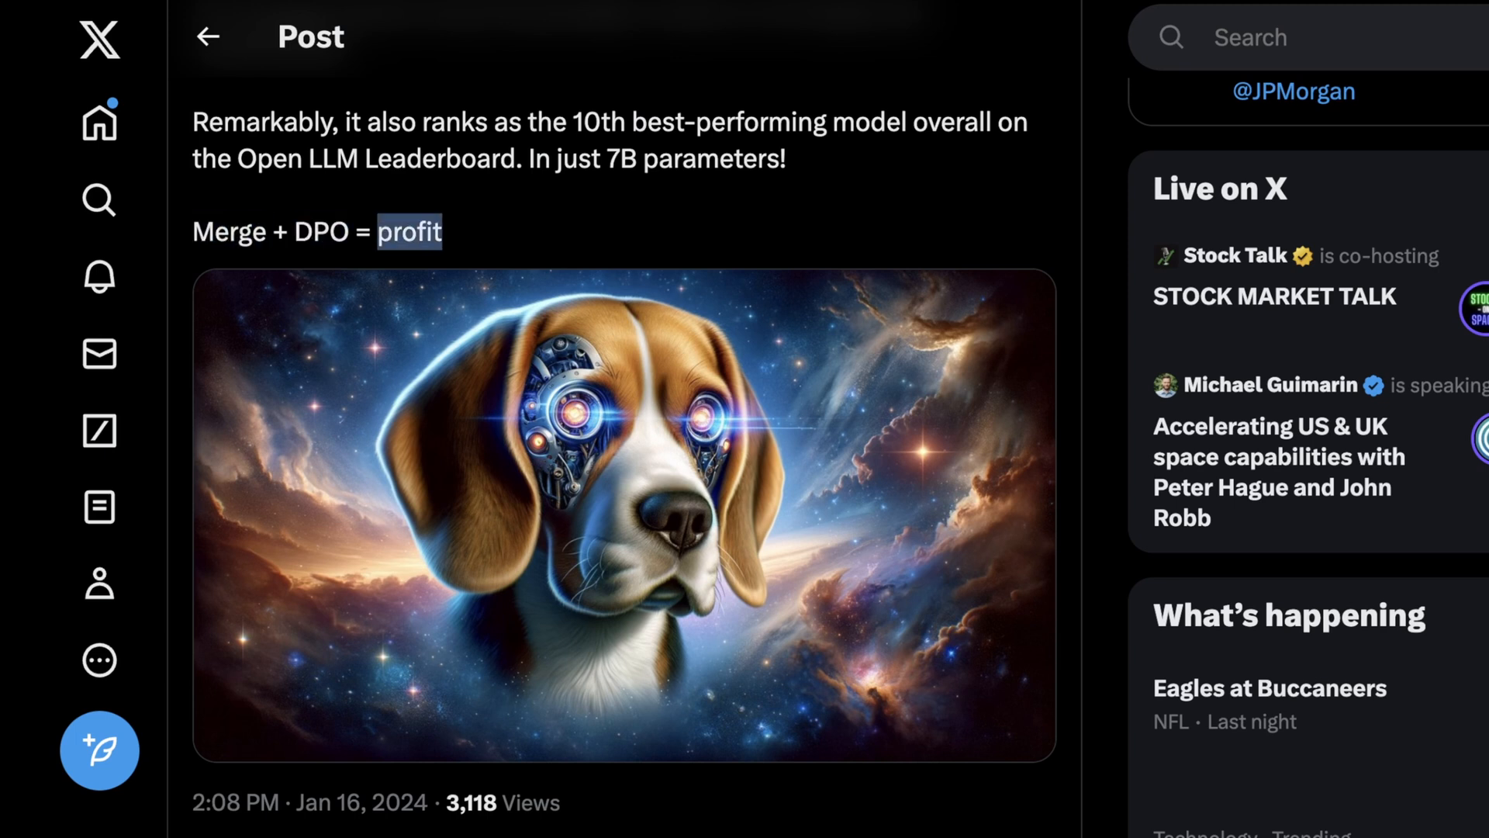
scroll(down, 3)
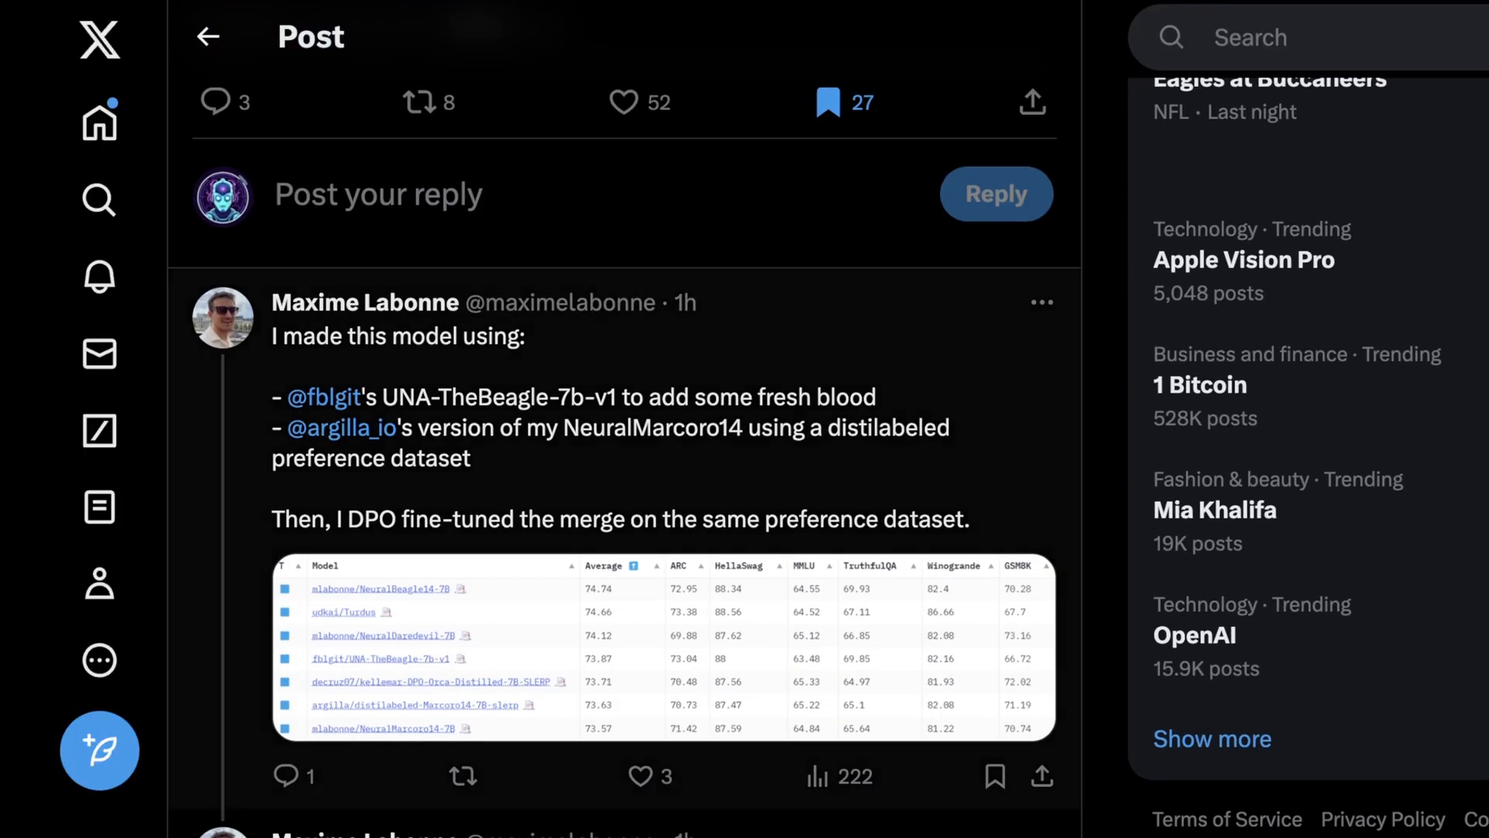
scroll(down, 3)
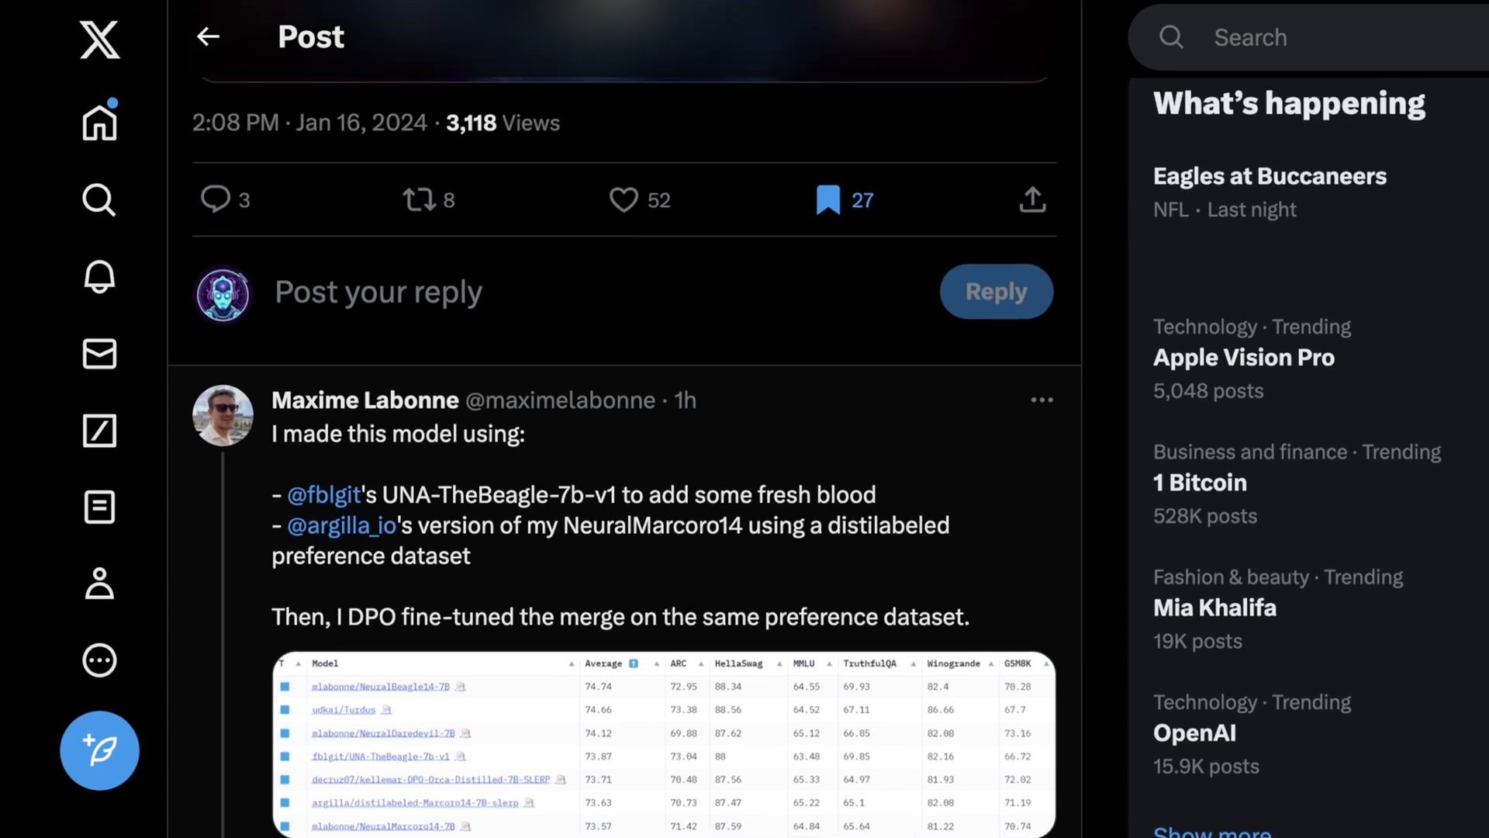
scroll(down, 3)
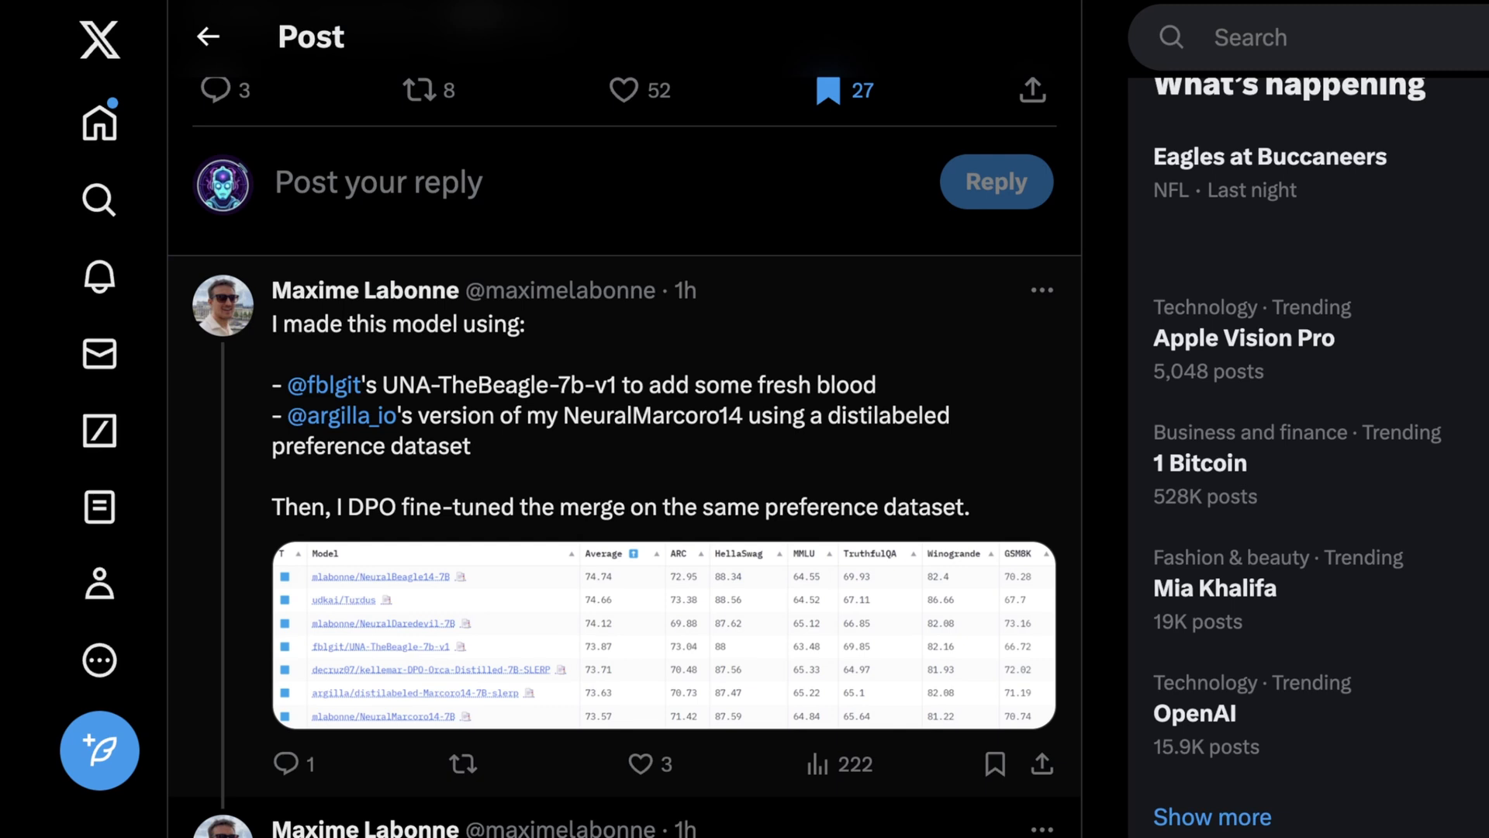
scroll(down, 3)
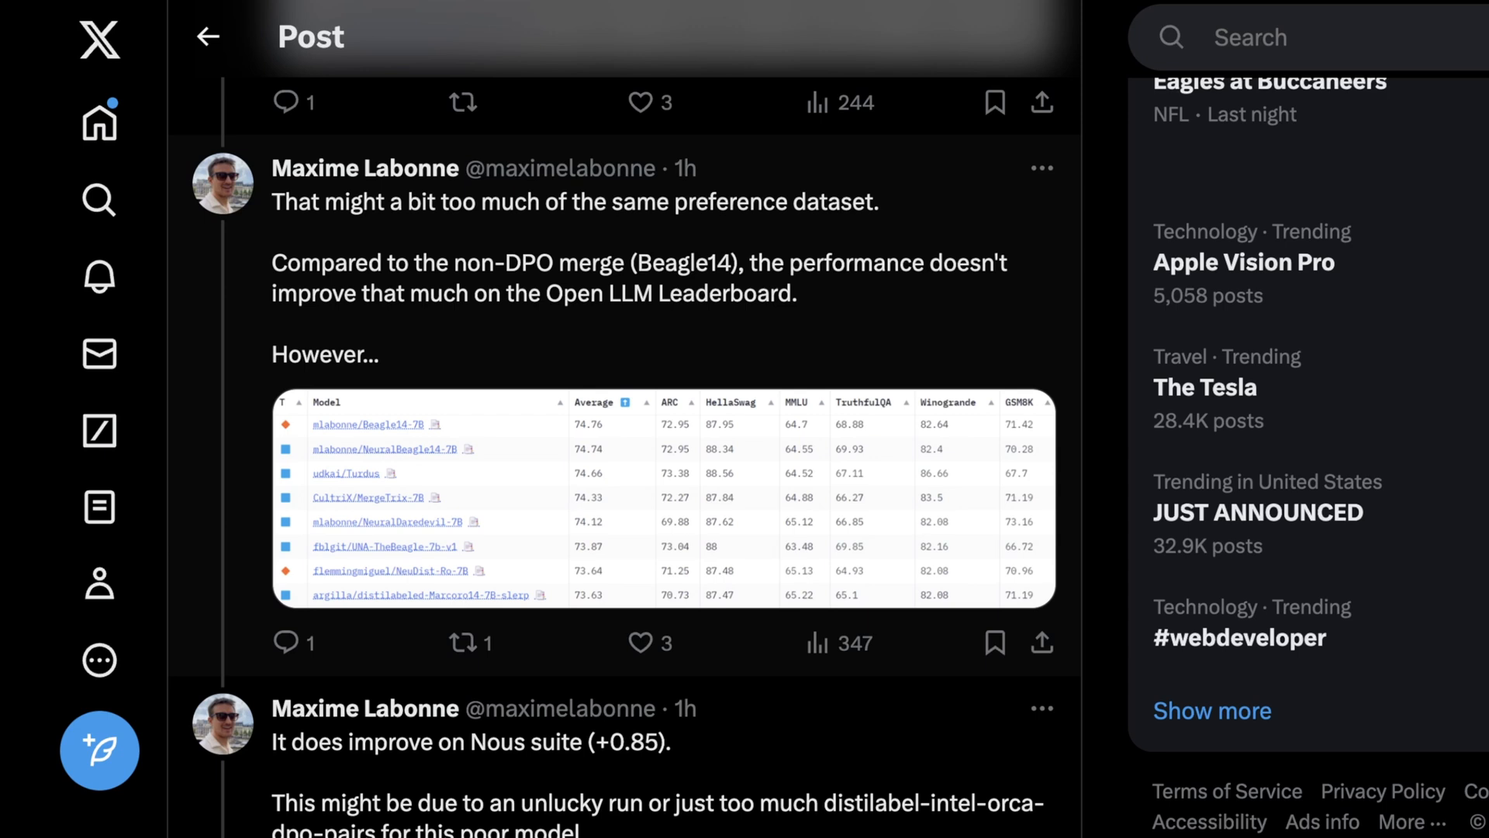
Step: Continue past the four leaderboard charts to the reply listing model links for testing
scroll(down, 3)
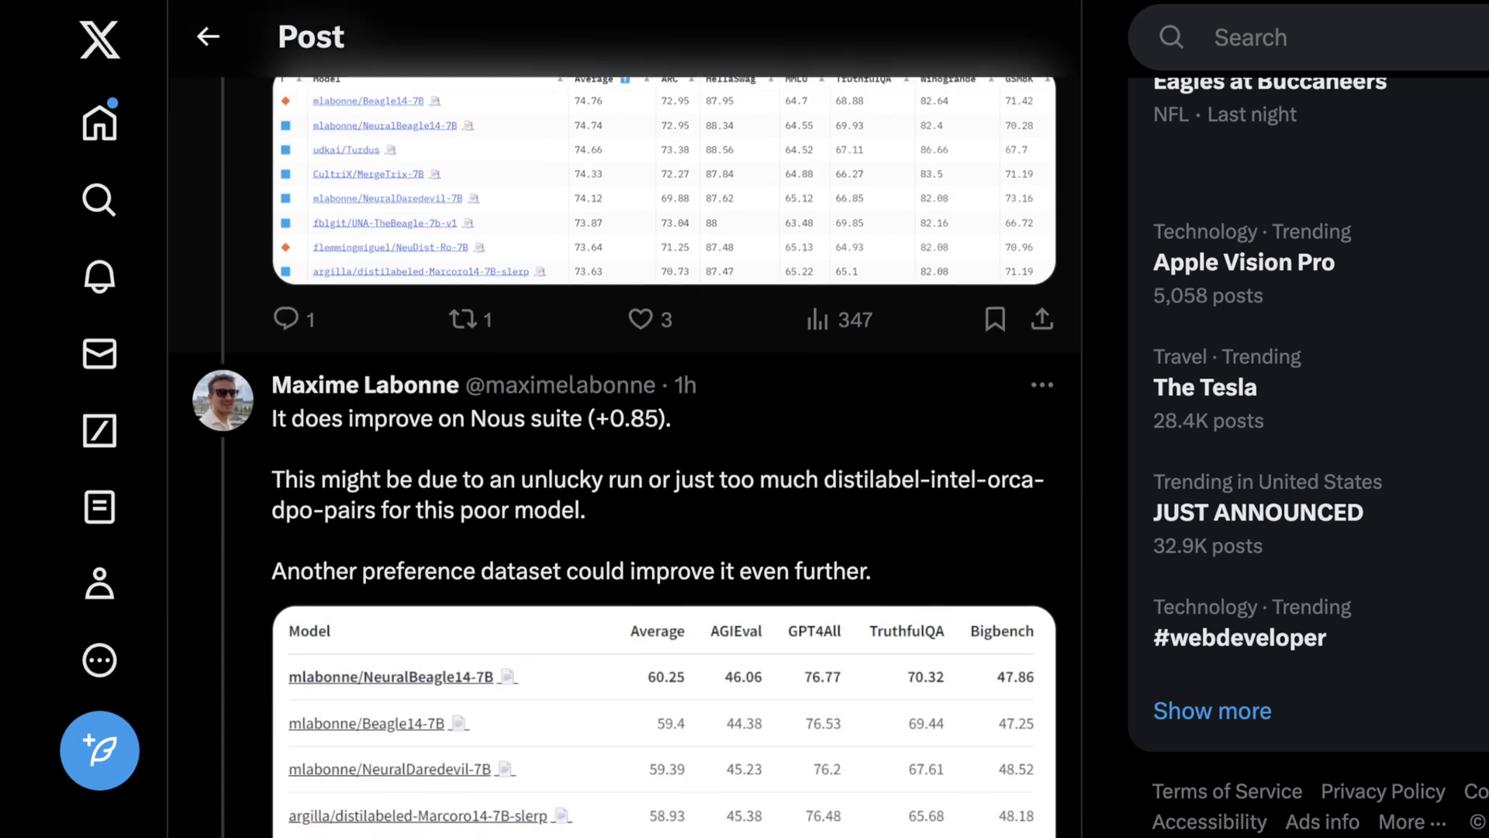
scroll(down, 3)
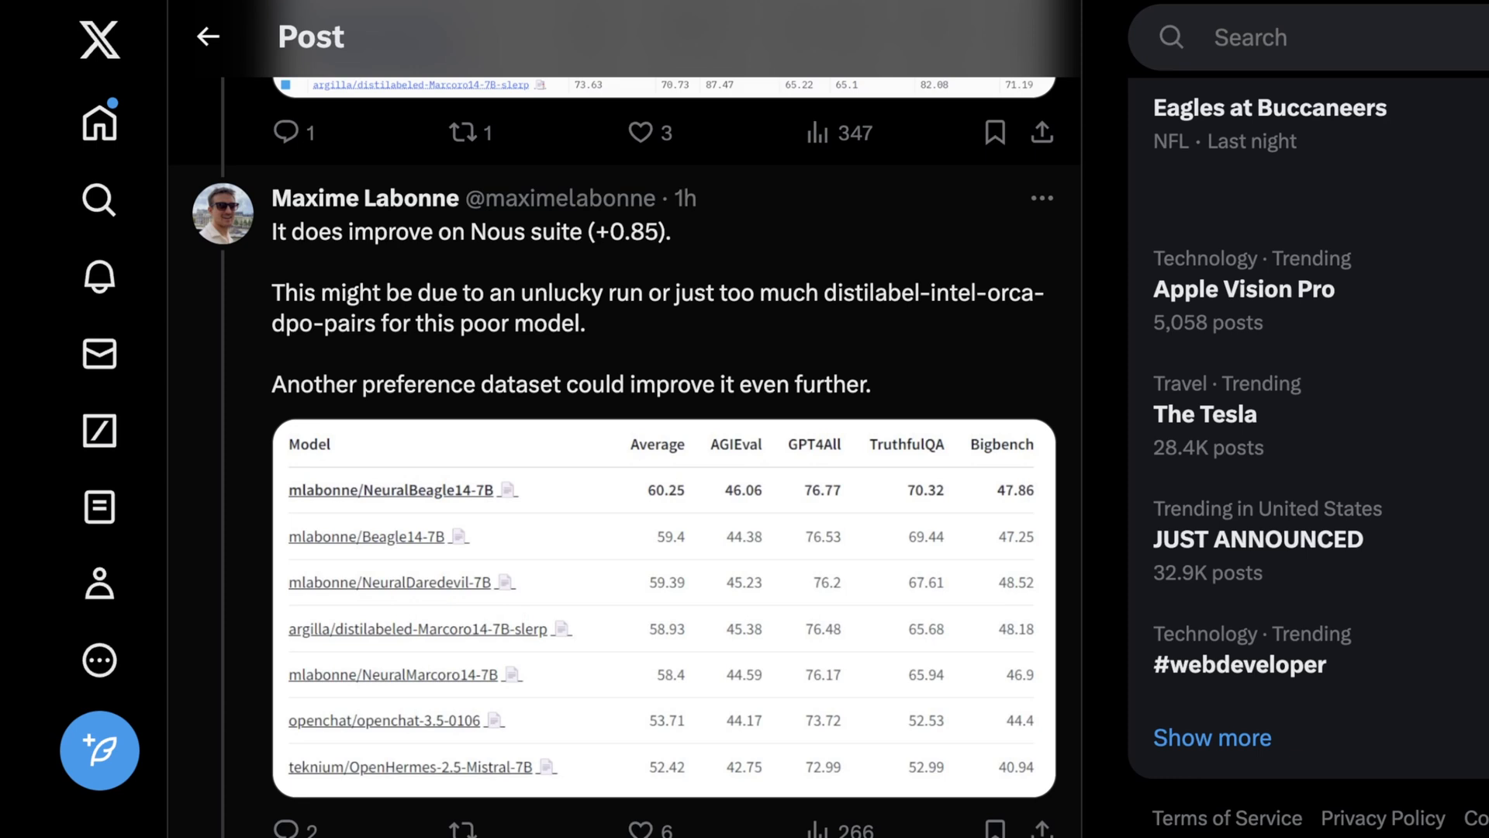
scroll(down, 3)
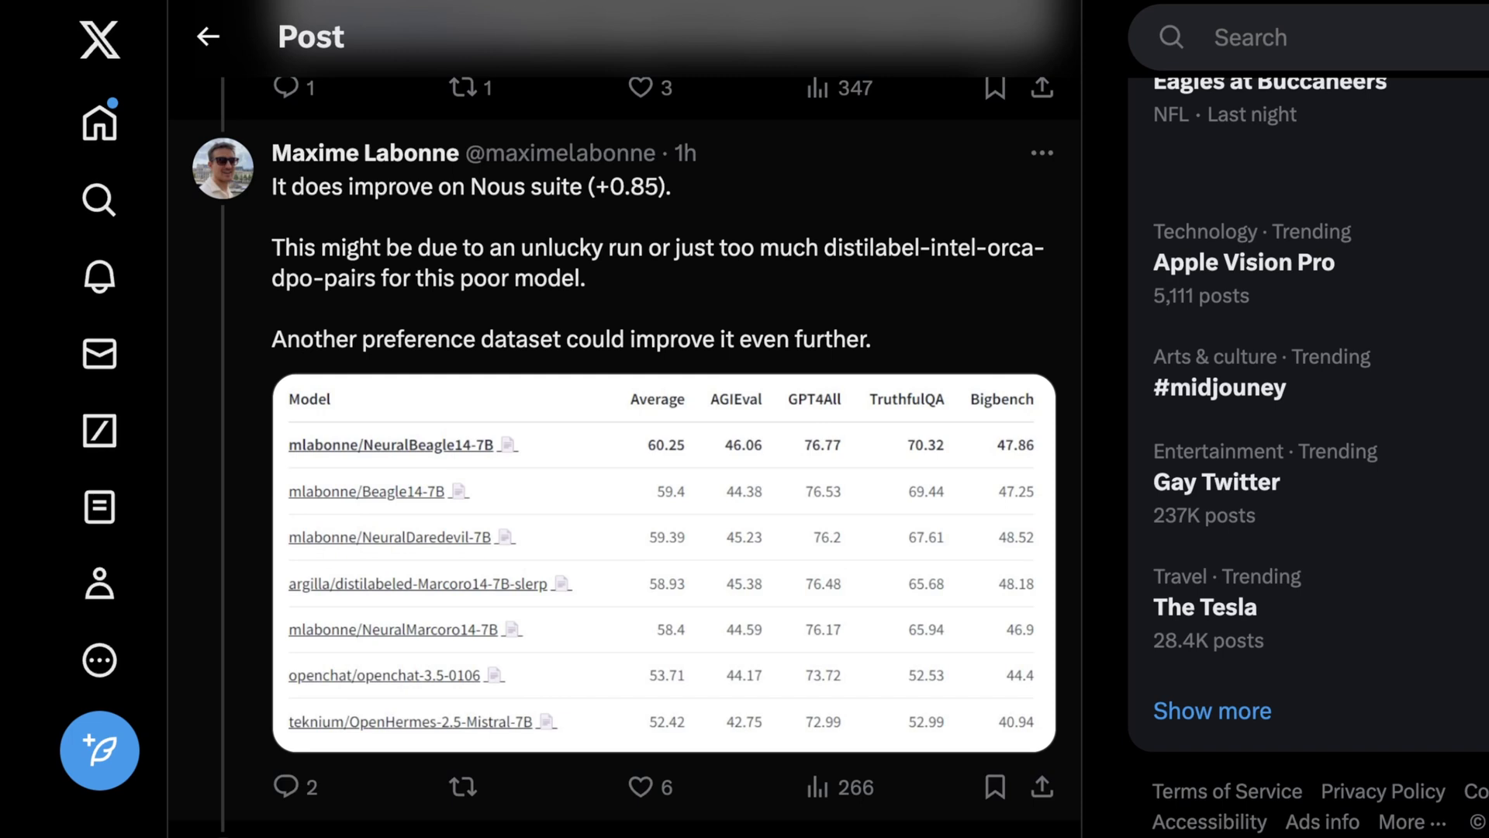
scroll(down, 3)
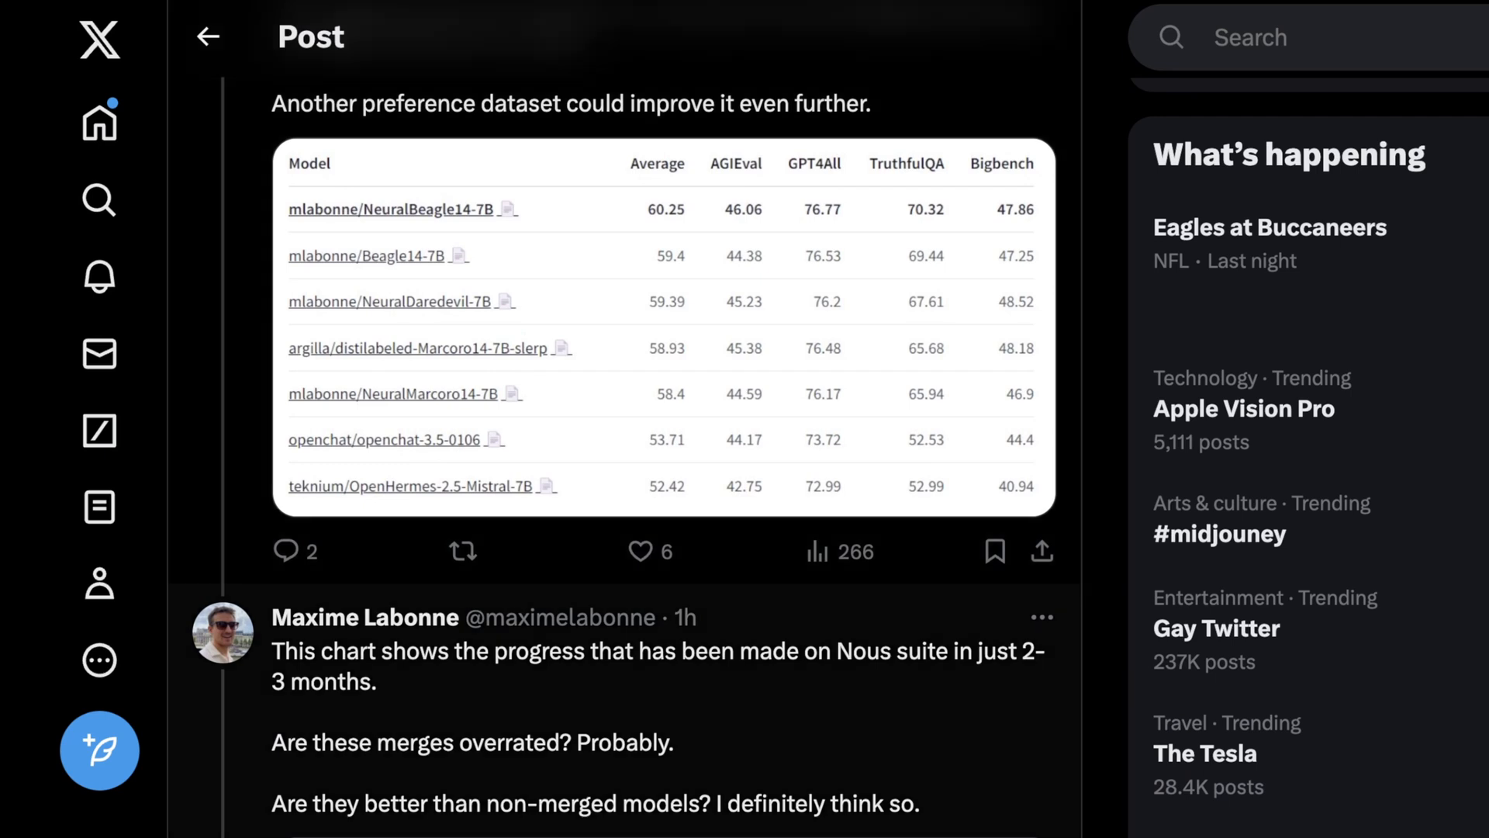
scroll(down, 3)
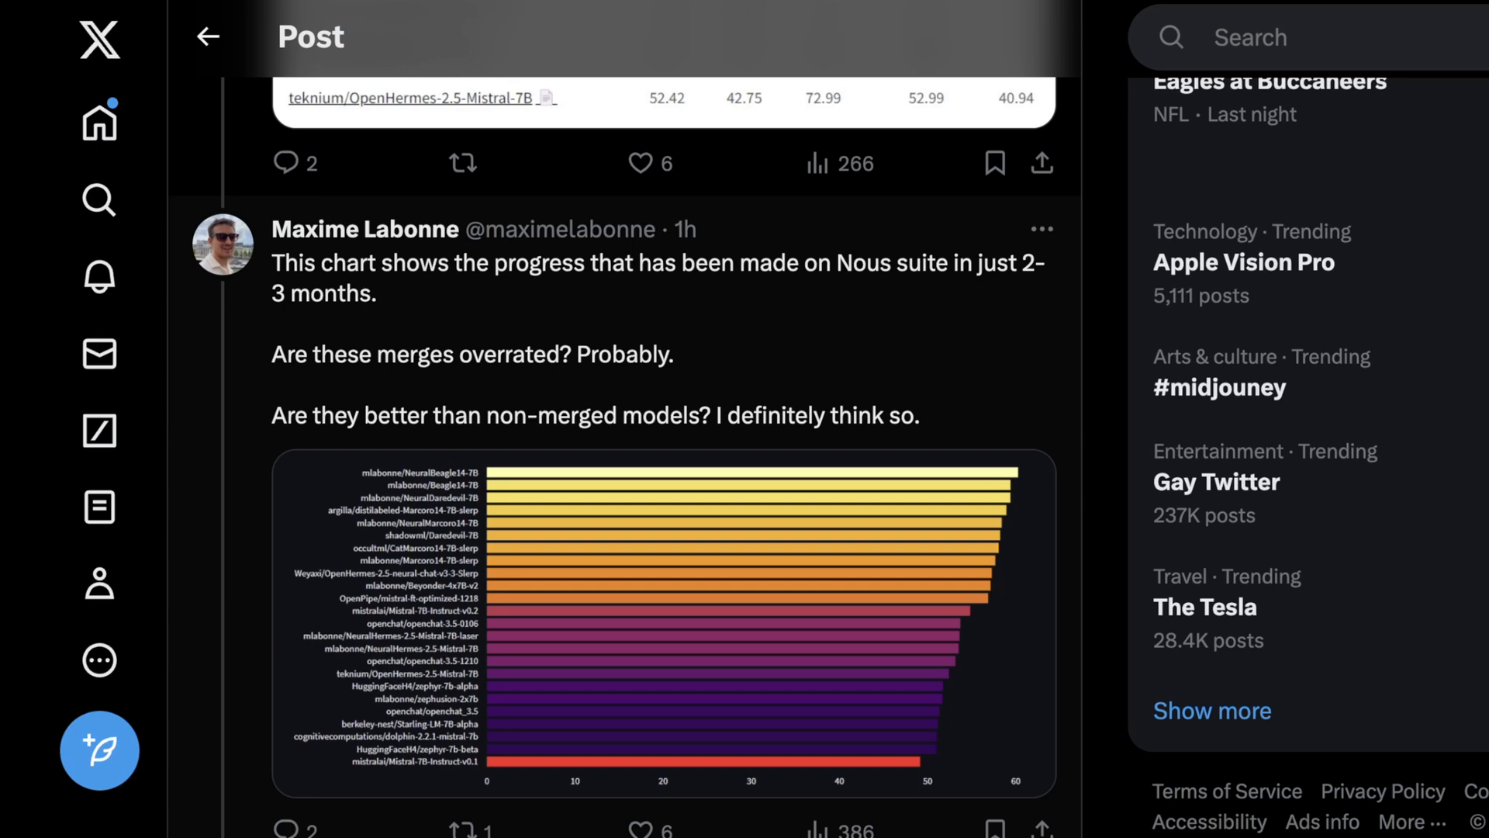
scroll(down, 3)
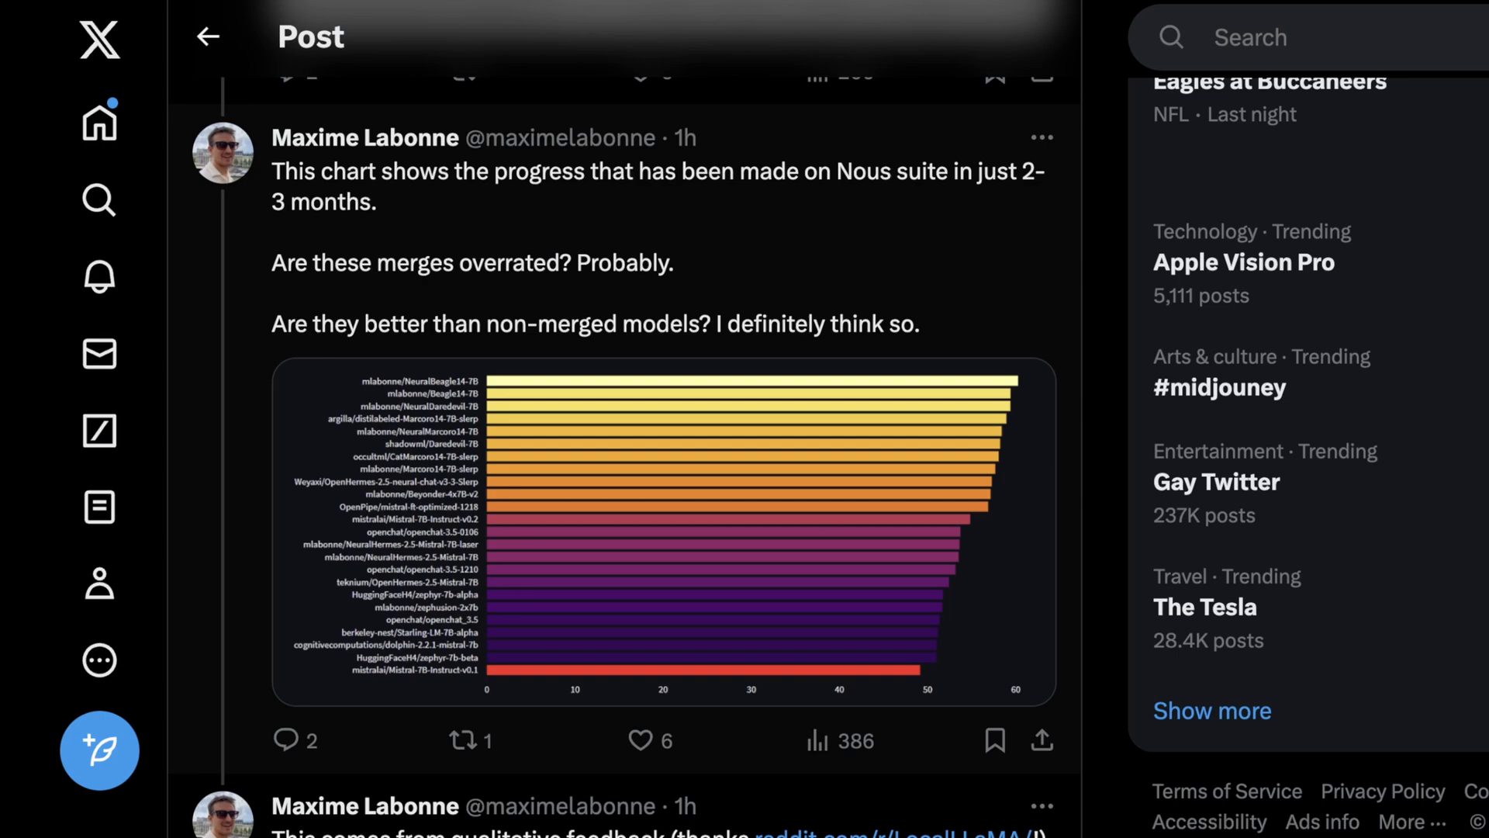
click(662, 528)
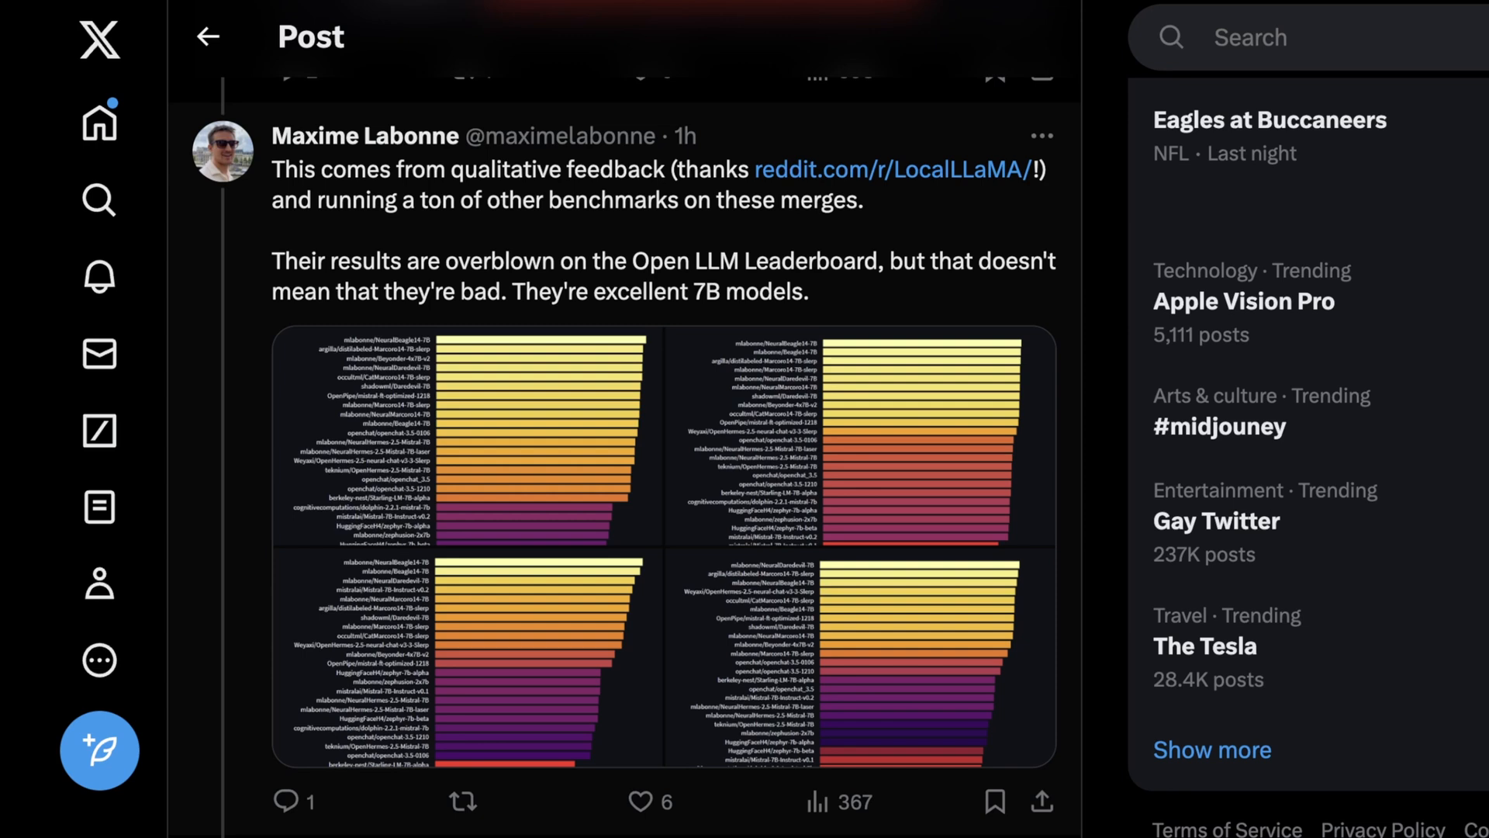
scroll(down, 3)
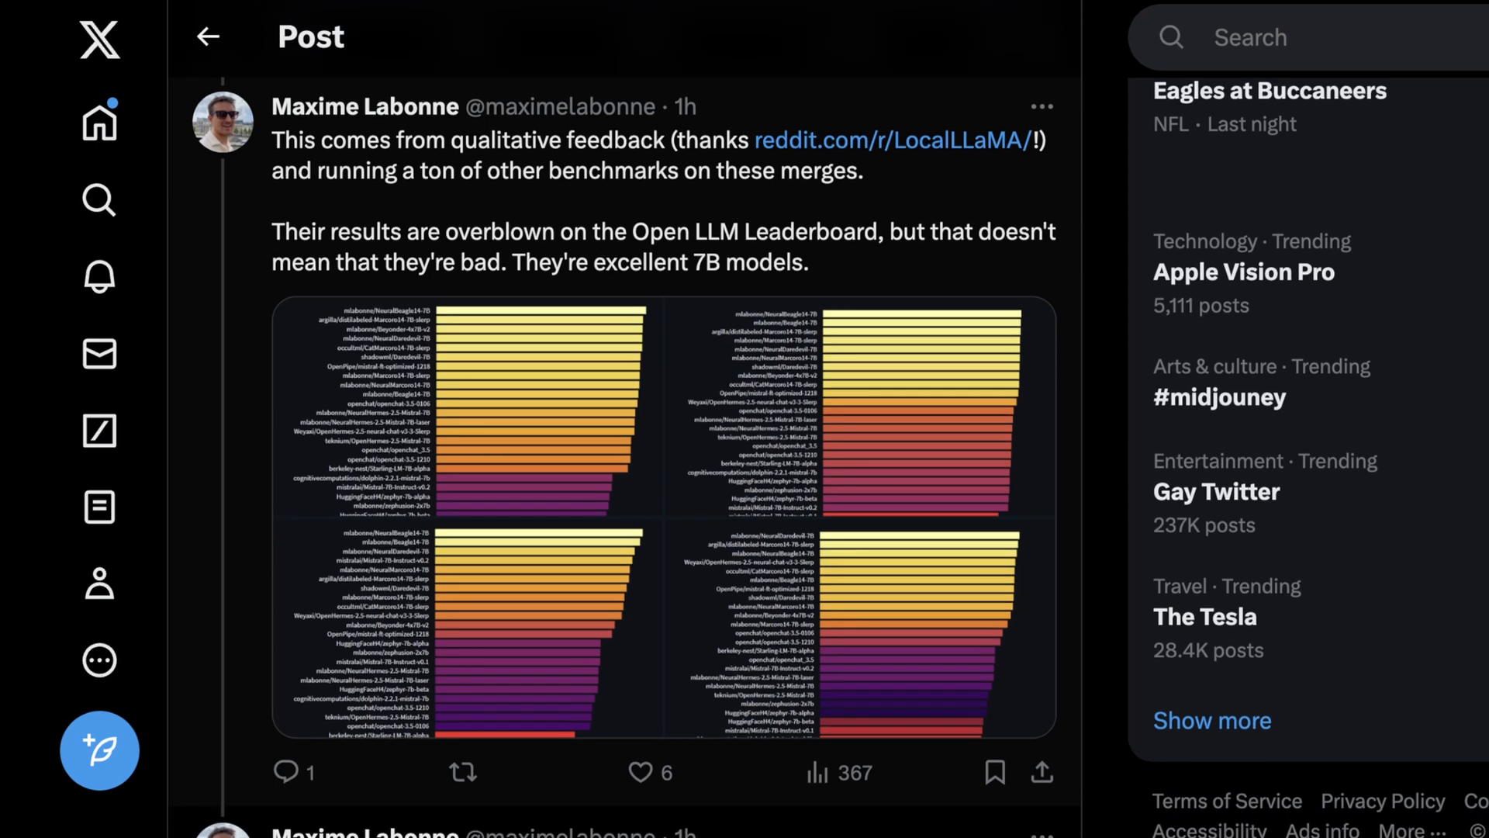
scroll(down, 3)
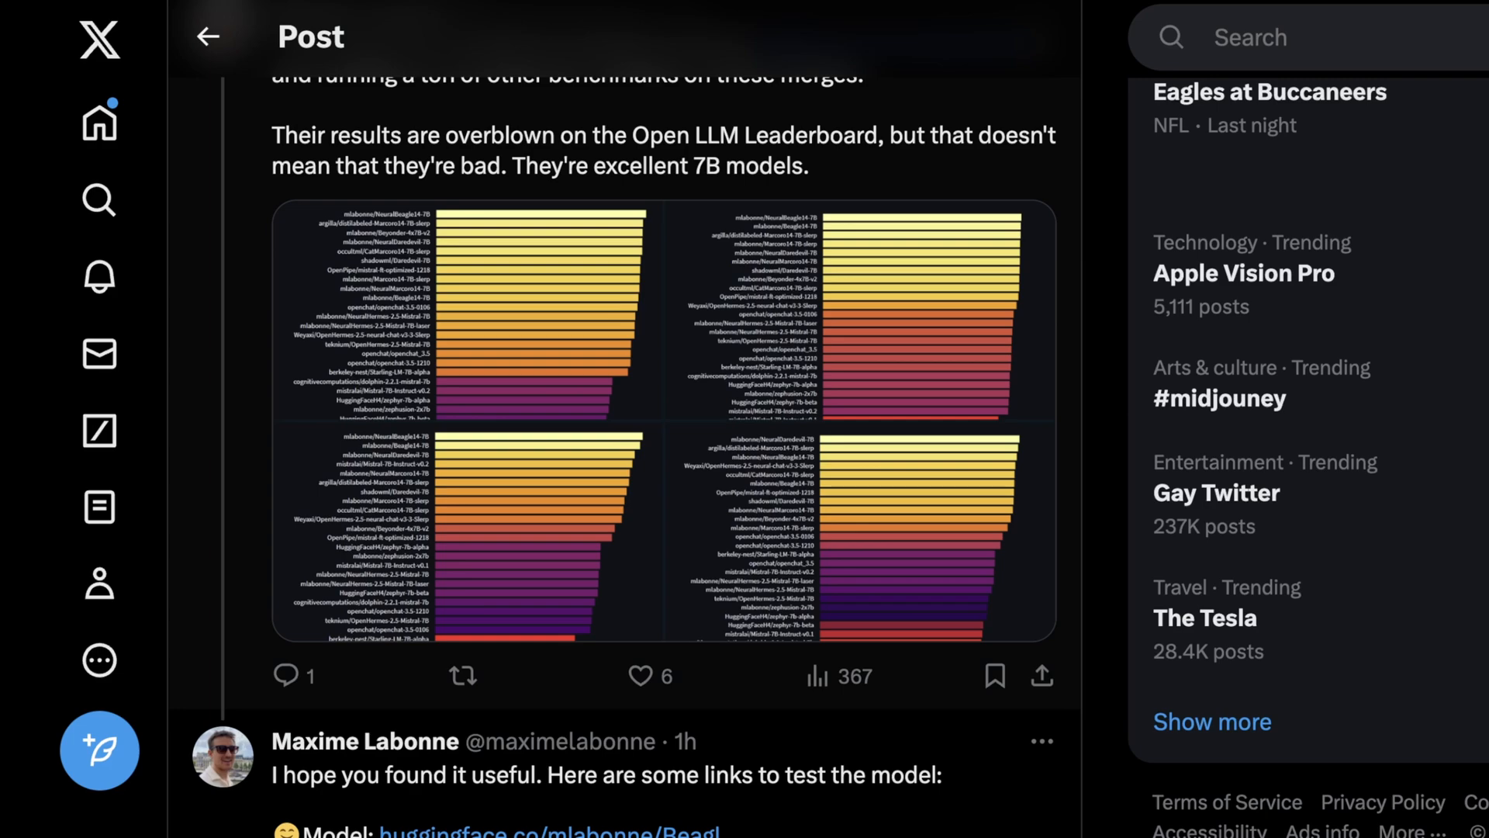
Step: Close the enlarged GPT4All Scores chart, returning to the reply linking model, GGUF and demo
scroll(down, 3)
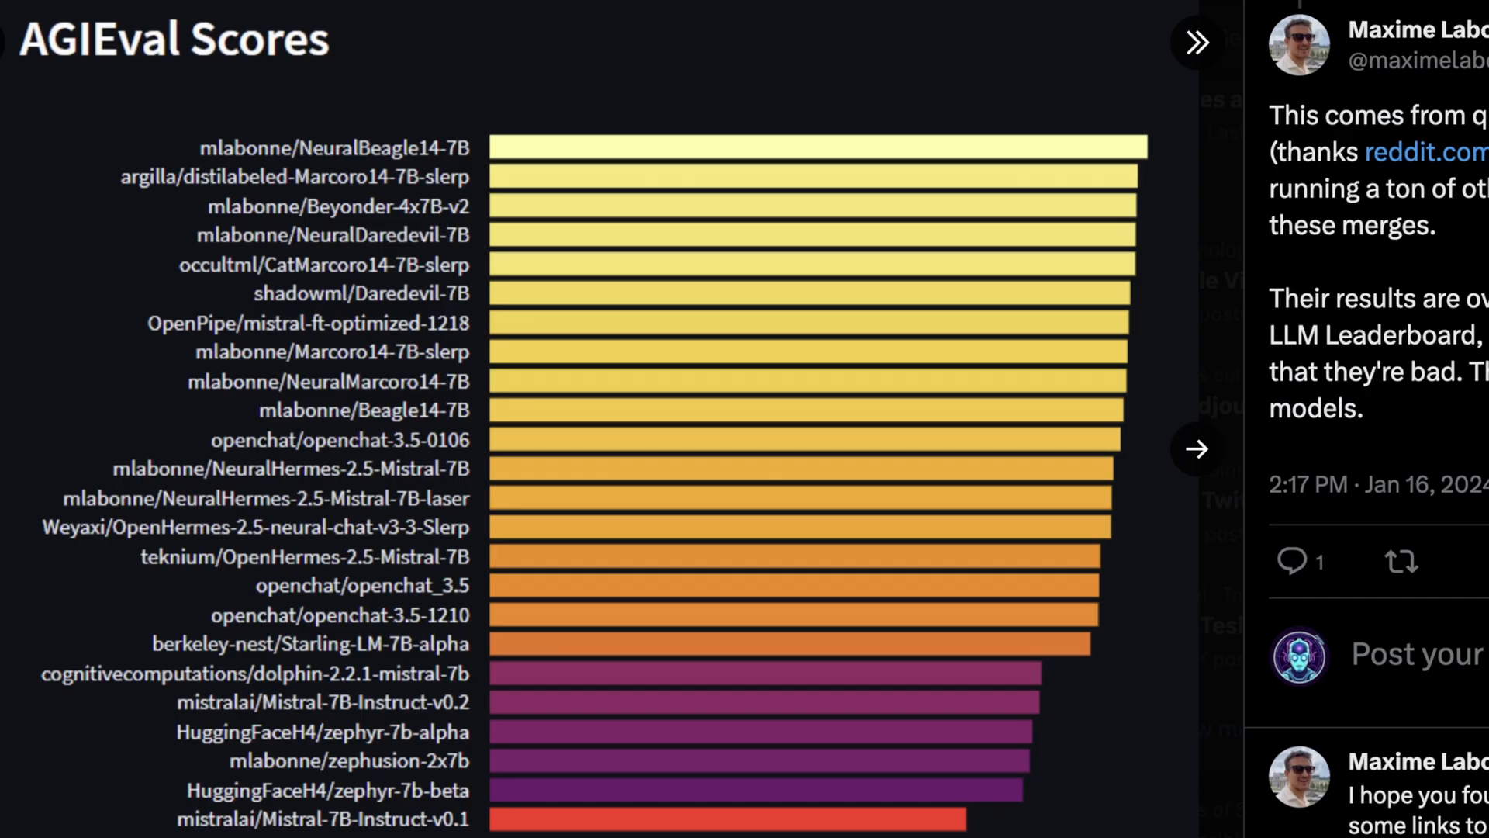
click(1196, 448)
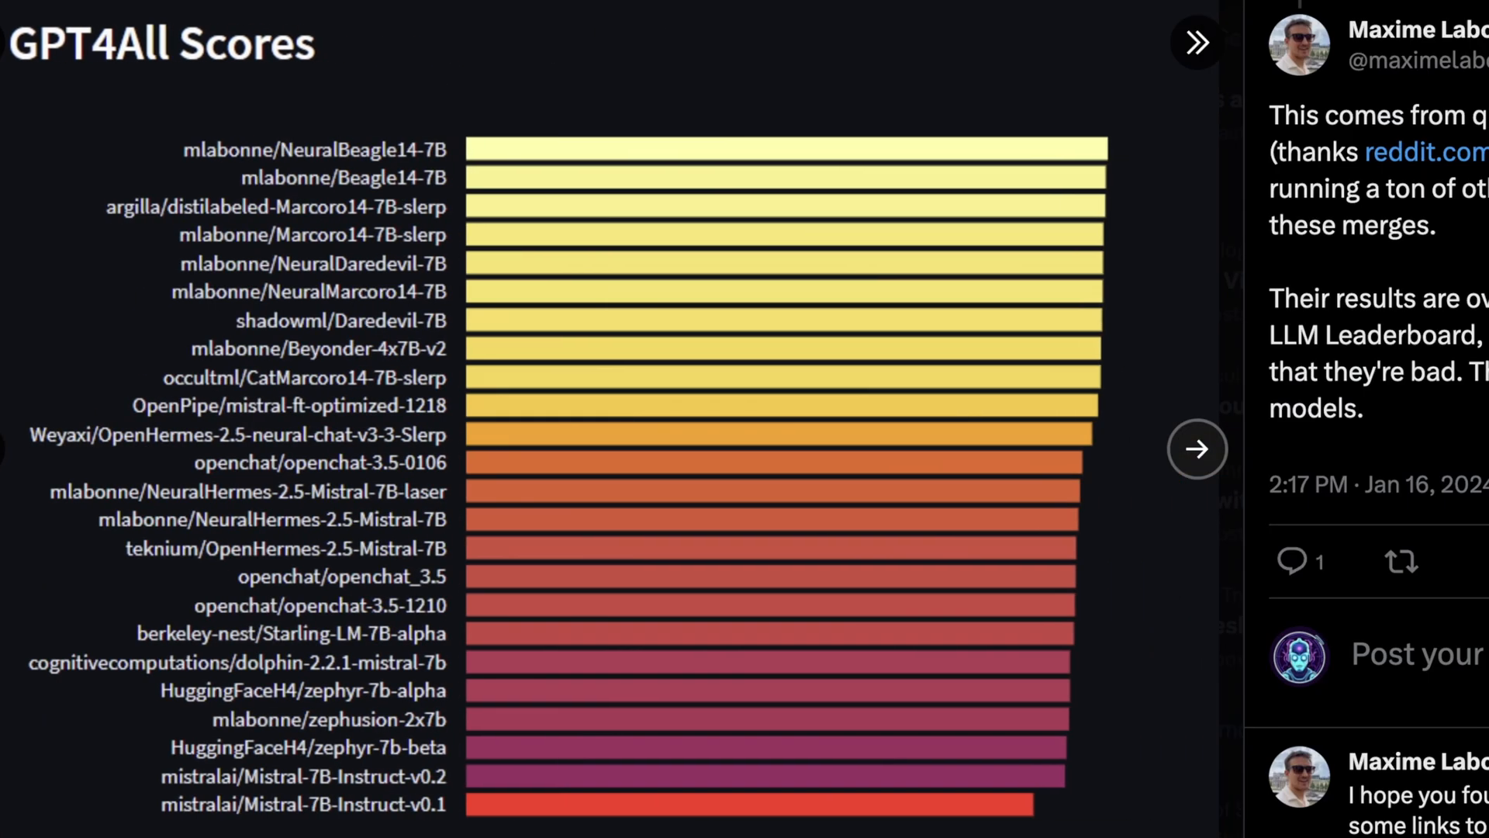
click(1196, 448)
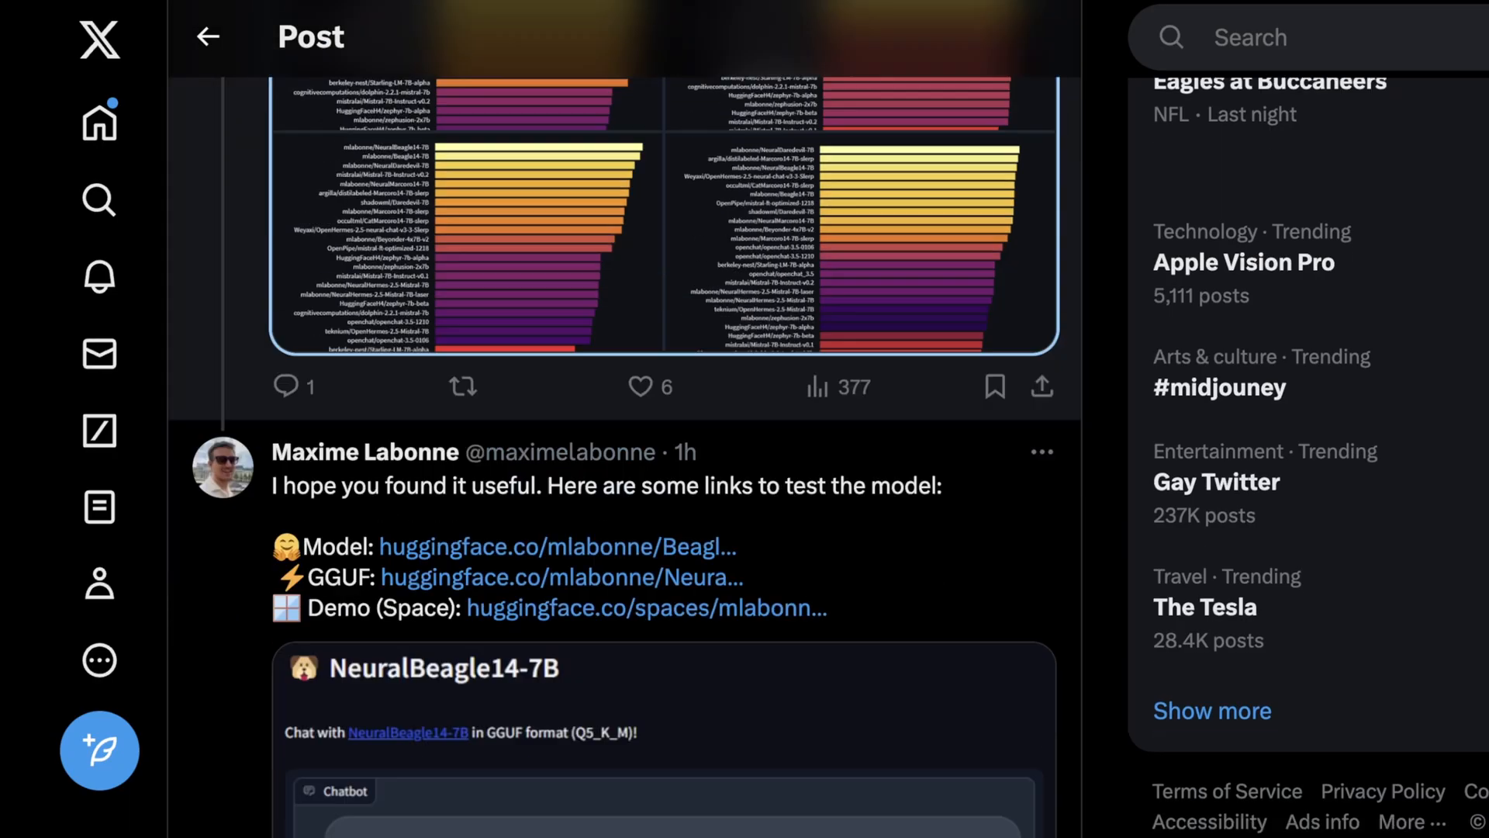
scroll(down, 3)
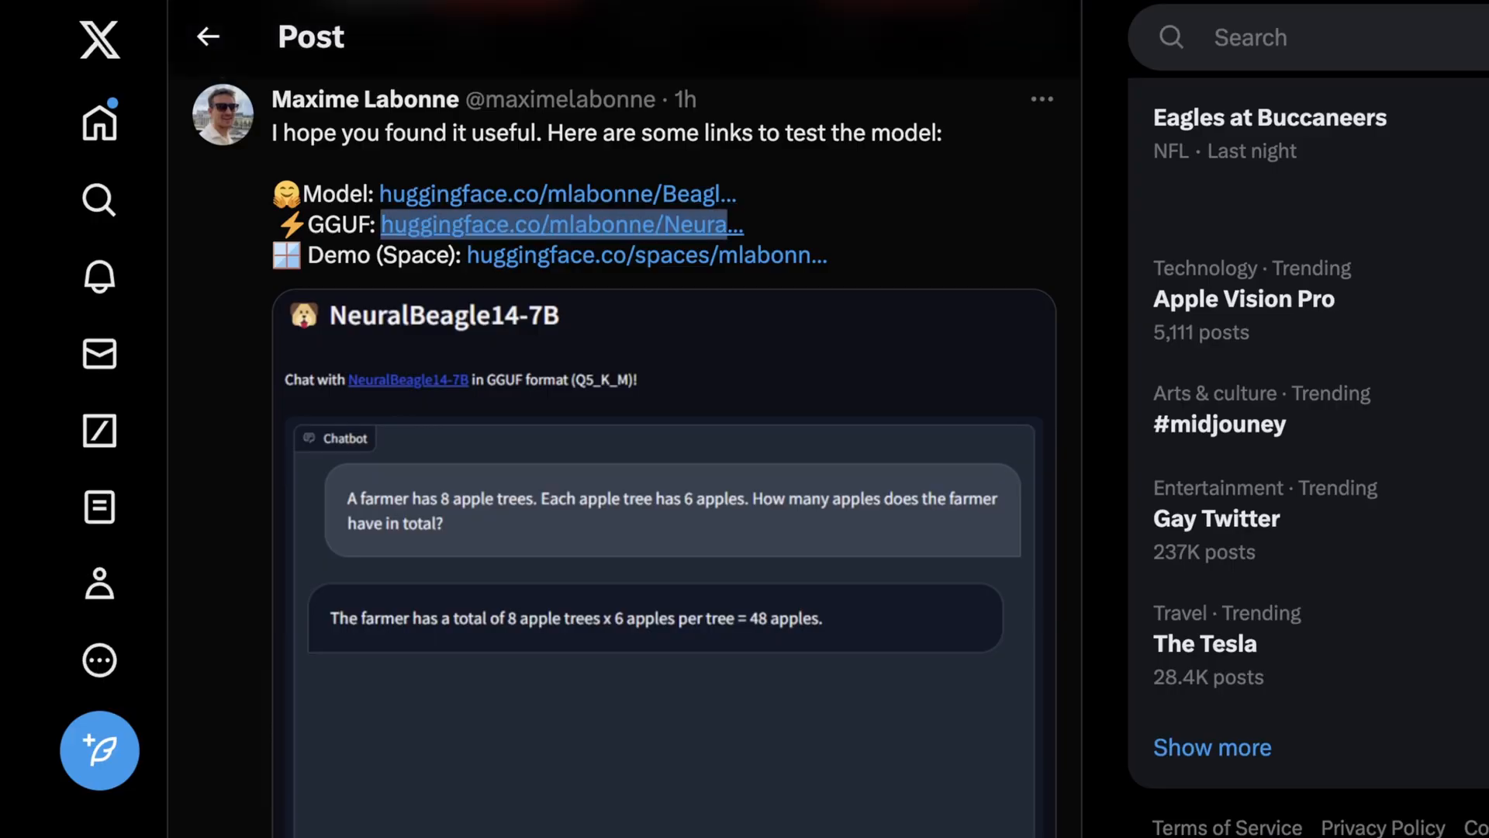
click(560, 225)
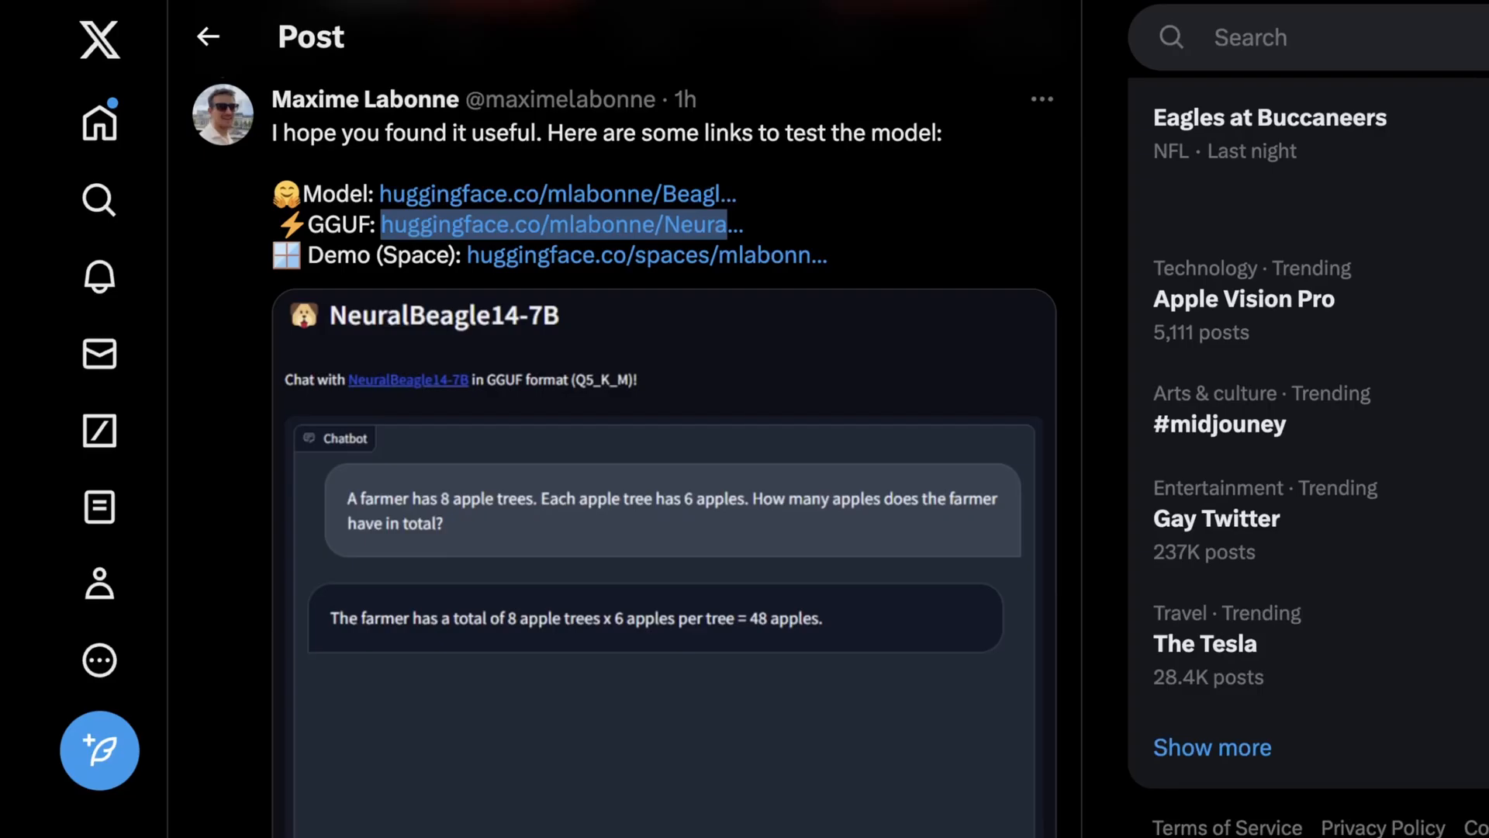
scroll(down, 3)
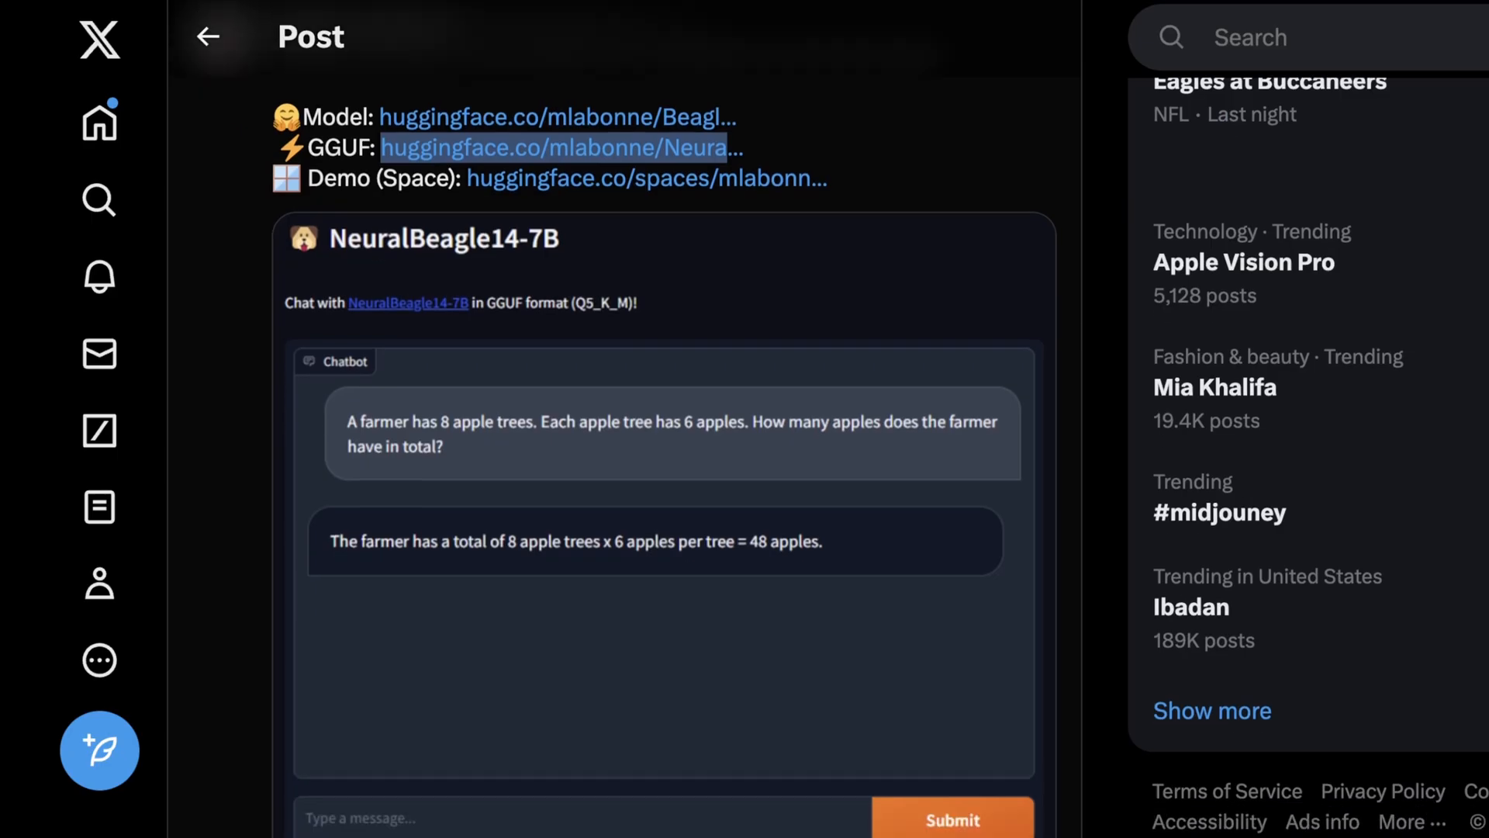
scroll(down, 3)
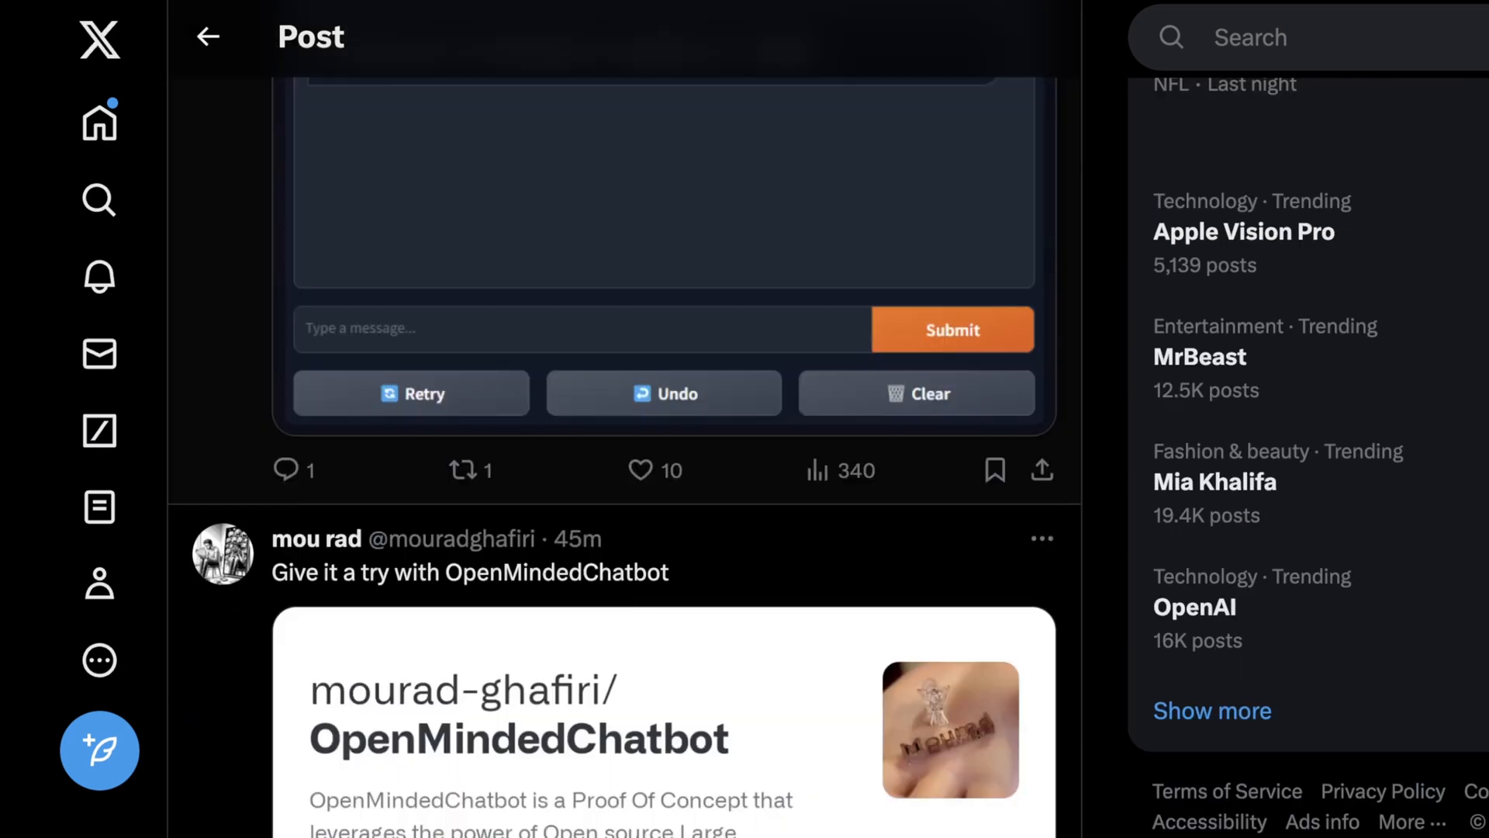
scroll(down, 3)
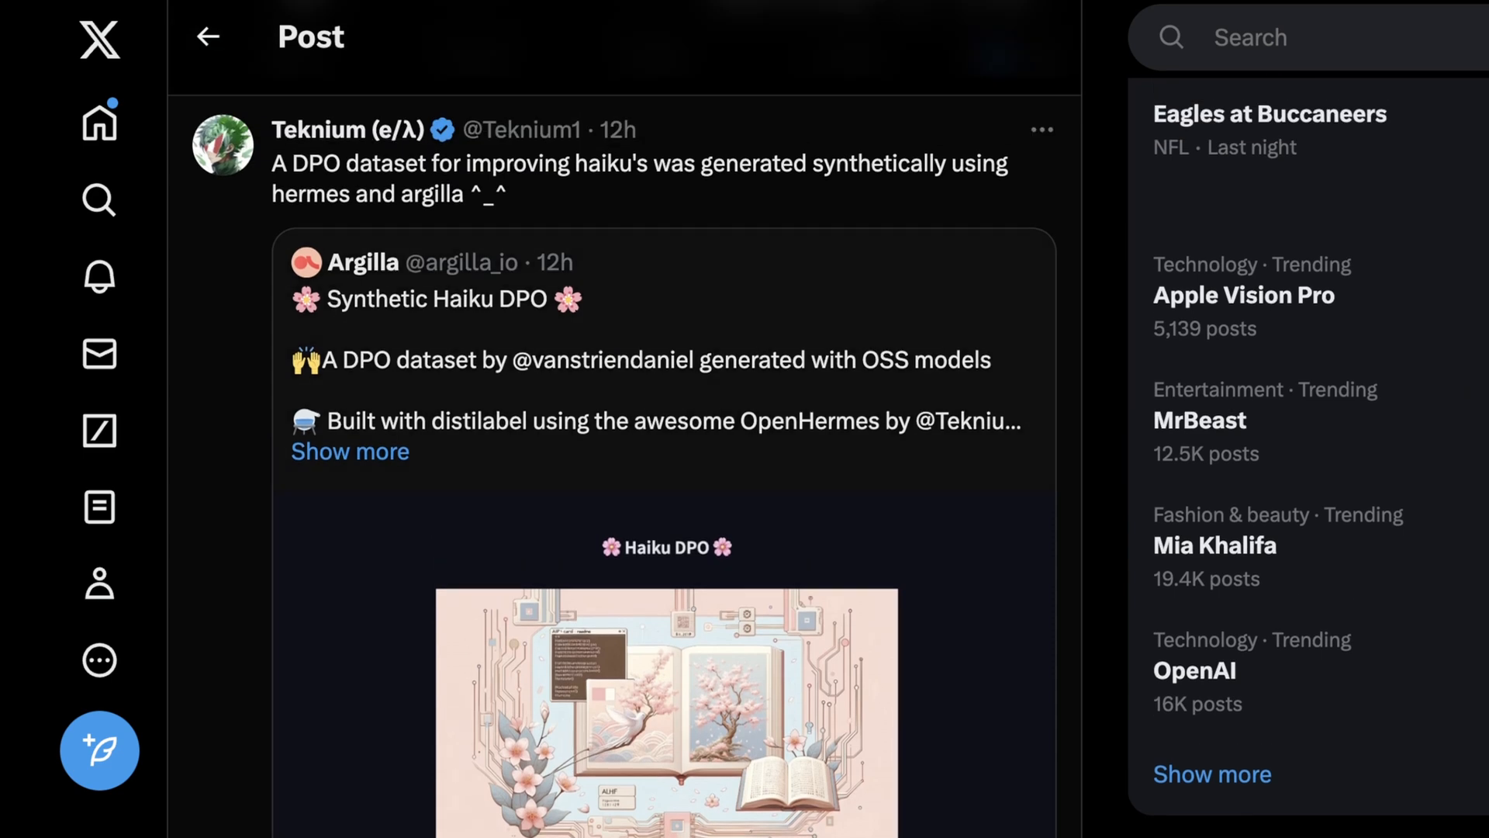
scroll(down, 3)
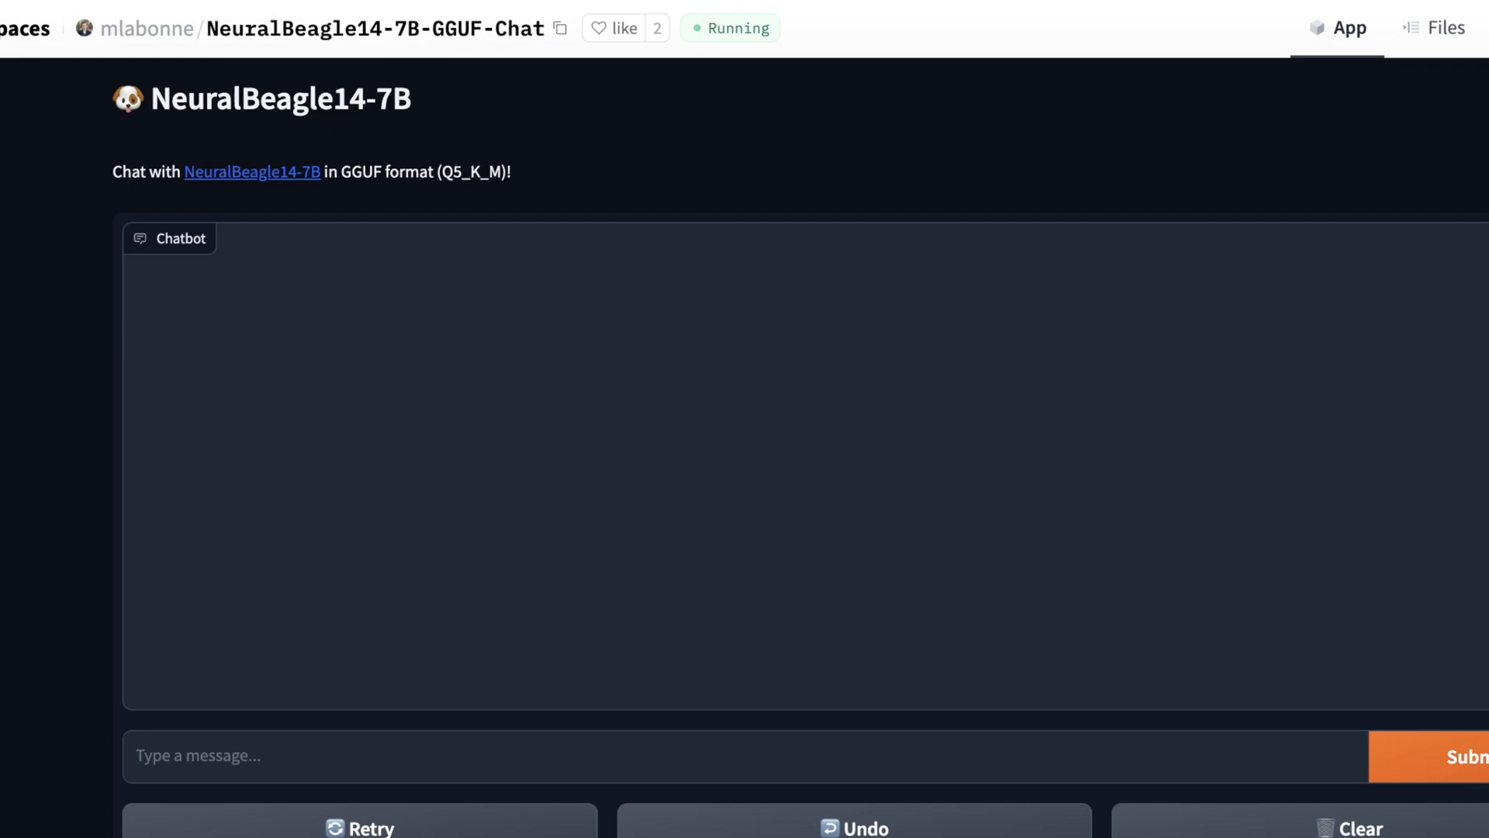
Step: Draft an 'explain why you like Lewis better than Clark' question, then discard it with Clear
text(Explain why you)
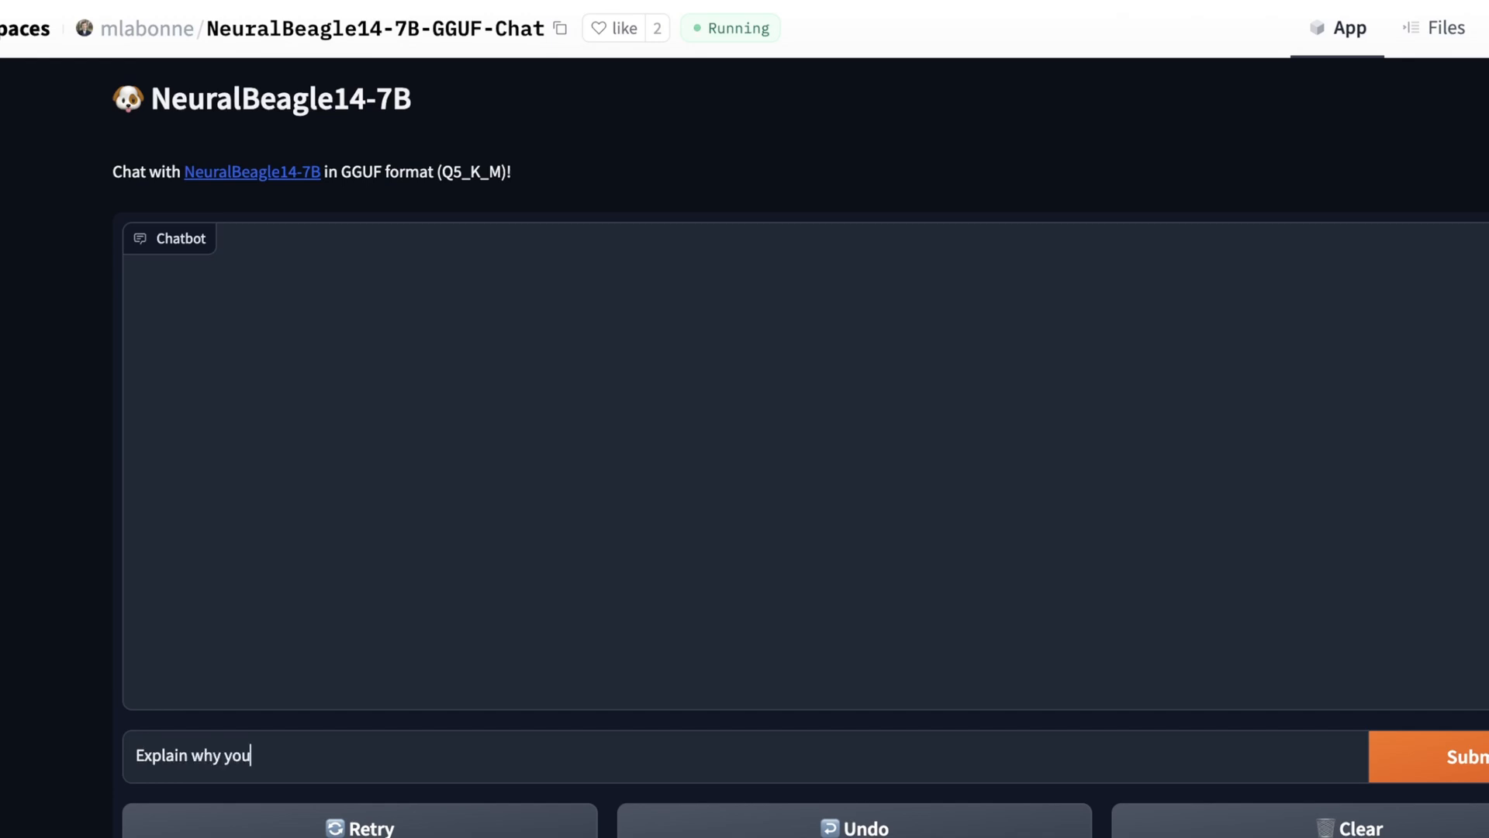
text(like lewis)
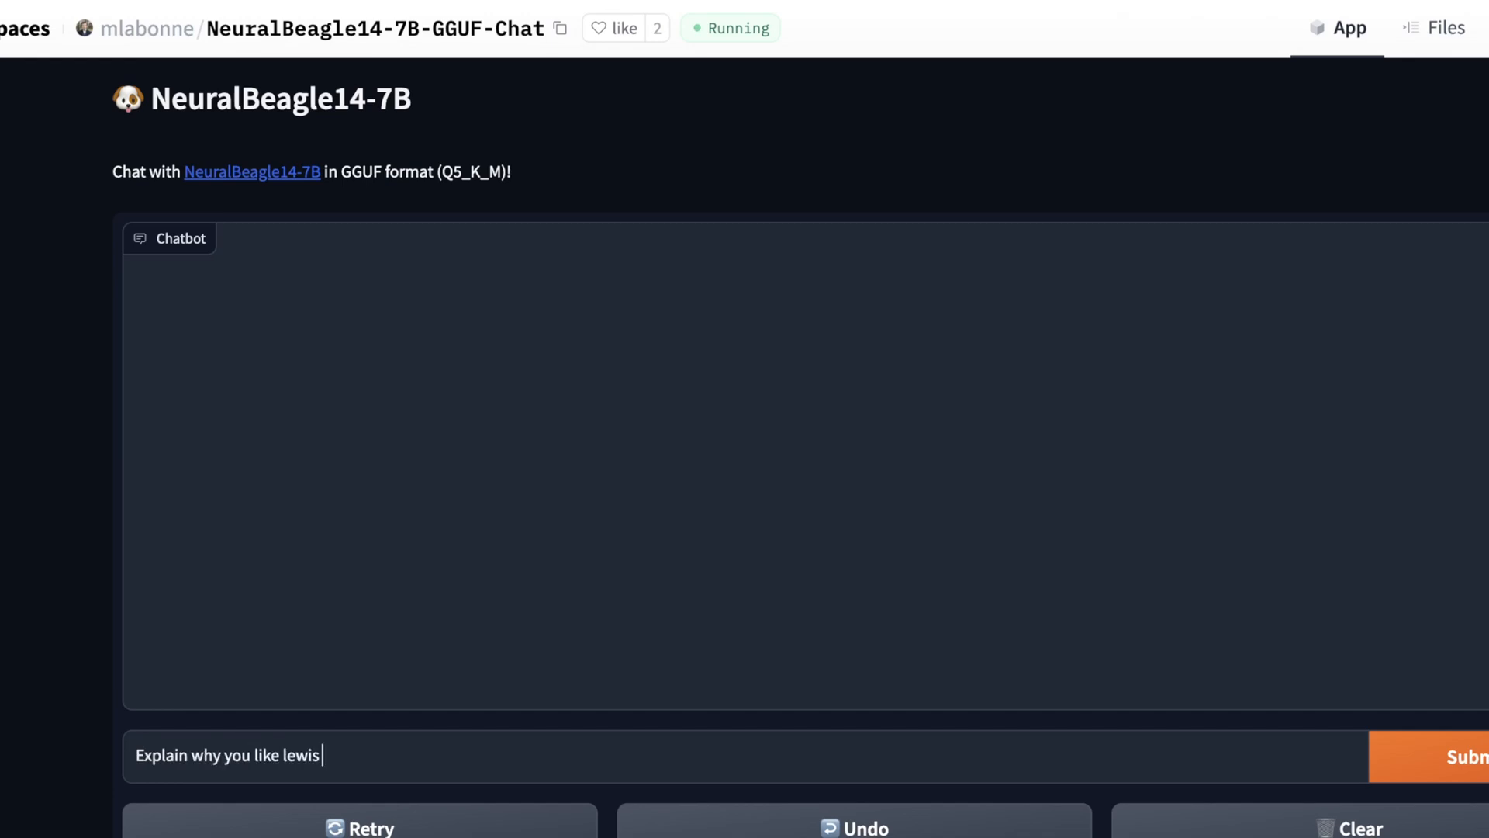
text(better than clar)
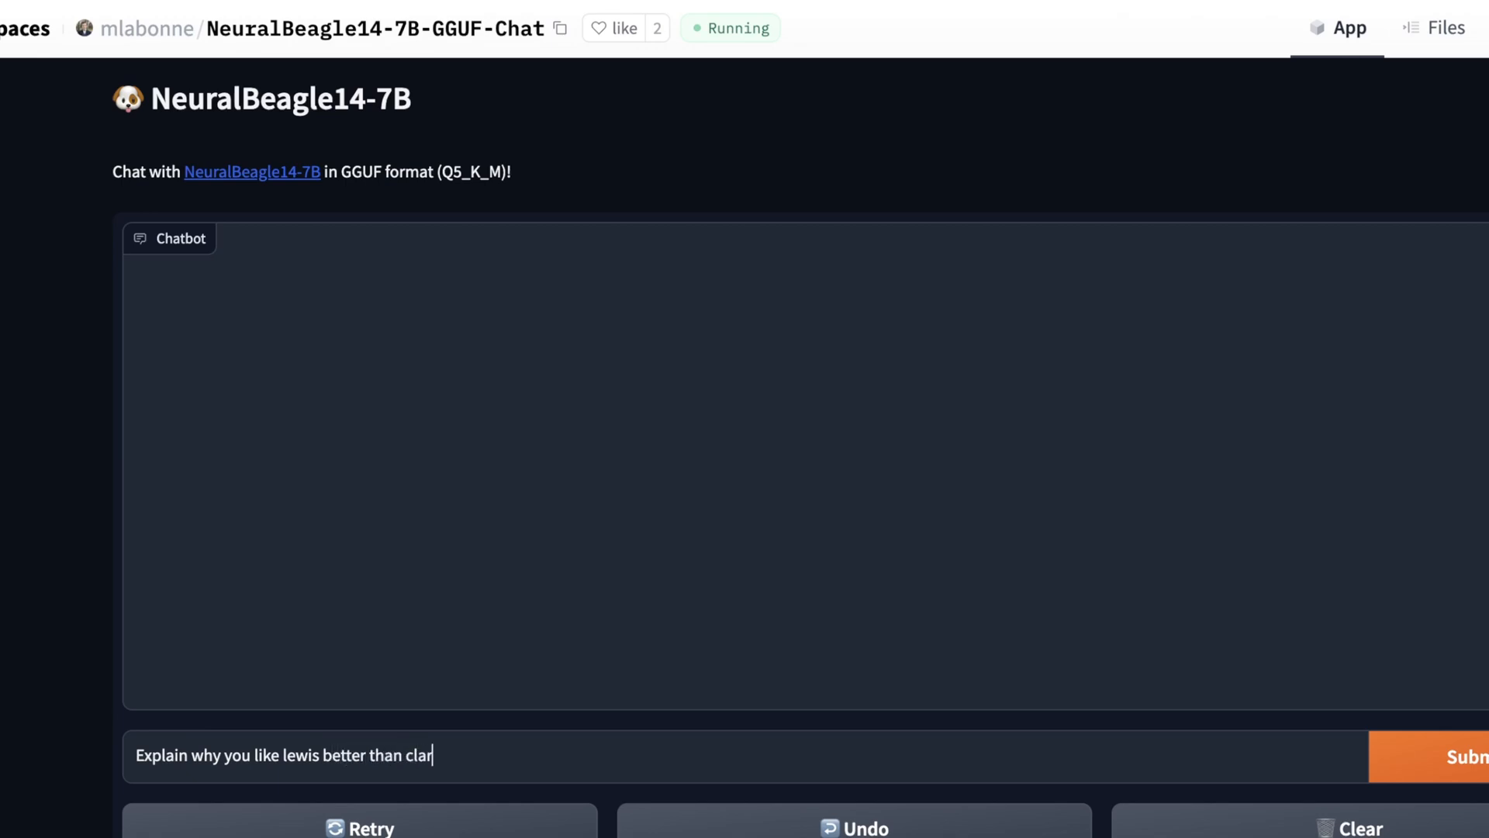
text(k in terms of their e)
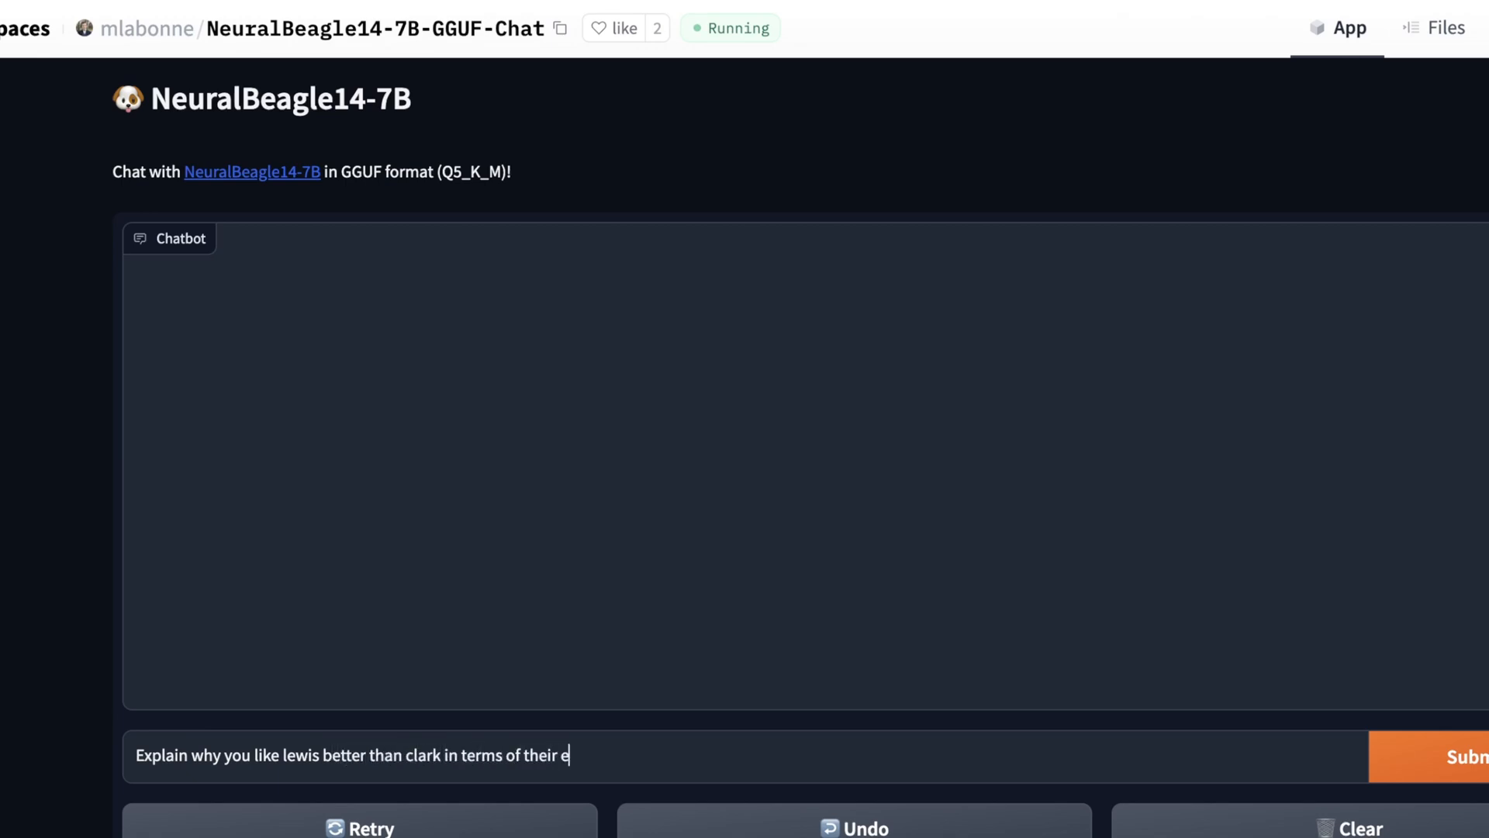
click(1468, 757)
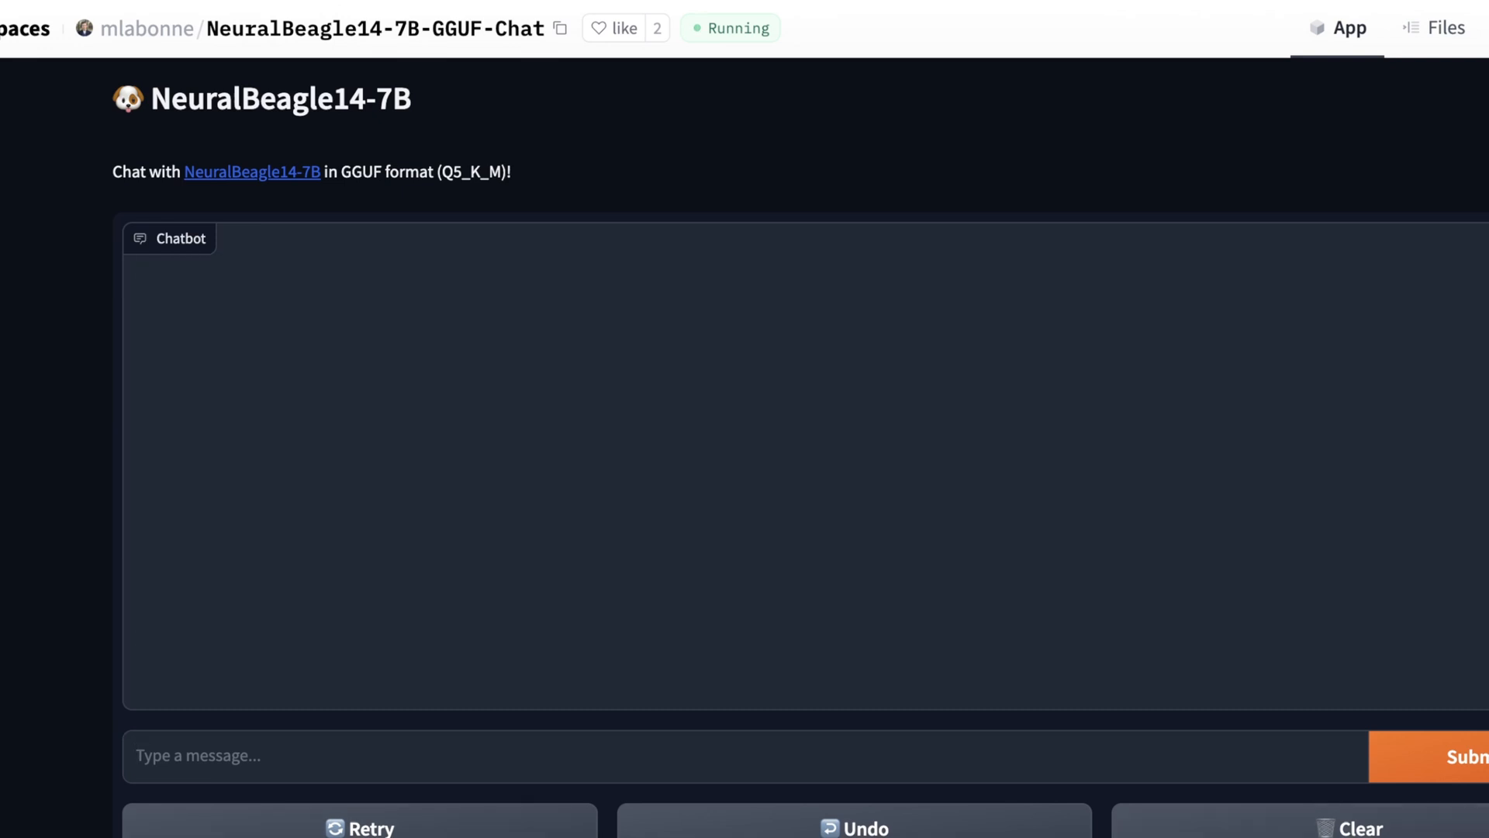
Step: Ask whether Martin Luther started the reformation, answer in 2-3 sentences, read the reply, then clear
text(Was Martin Luther a good person in the eyes of the average person dur)
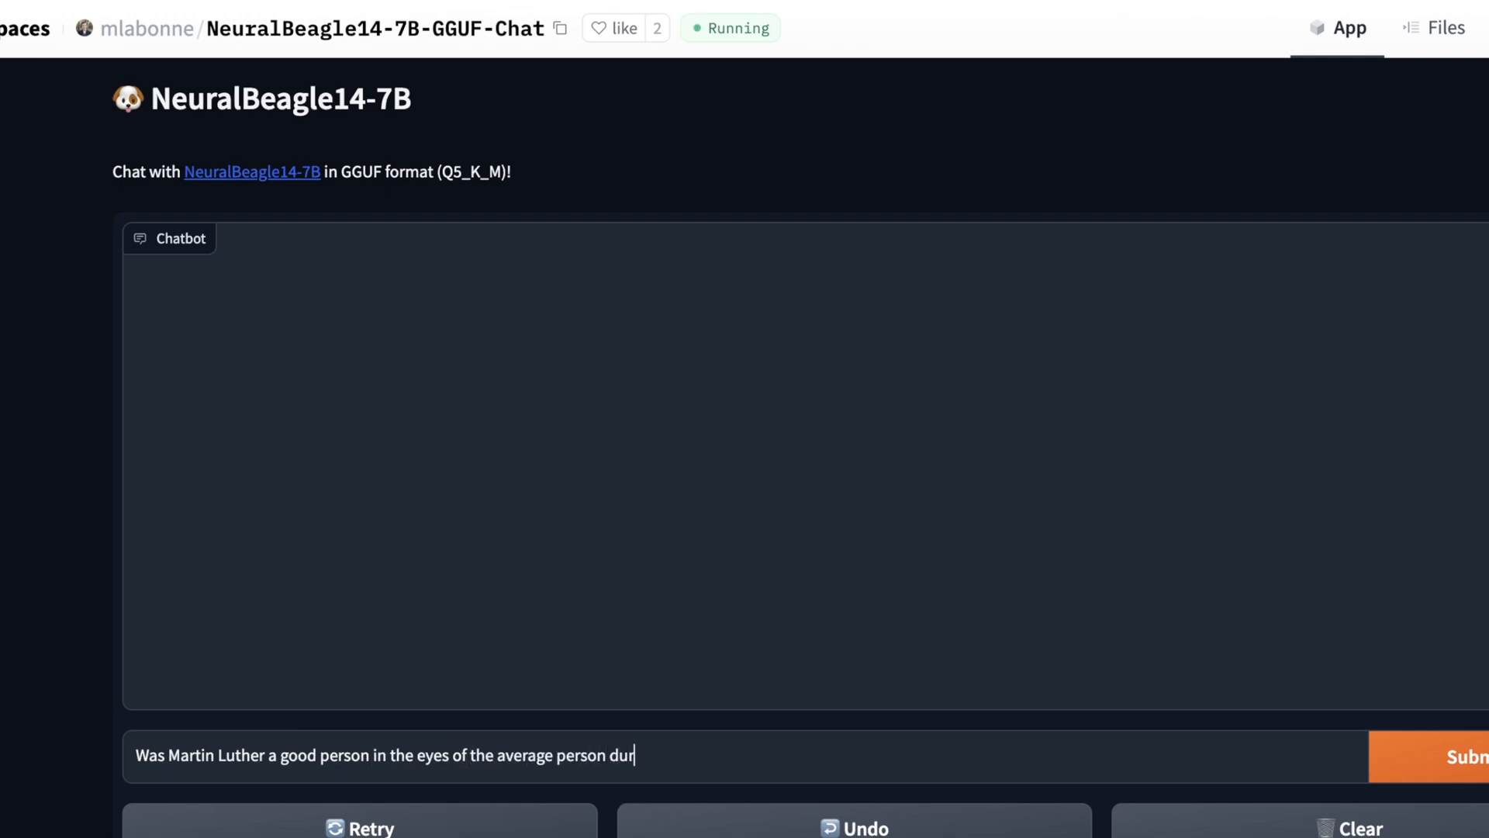
text(ing reformation)
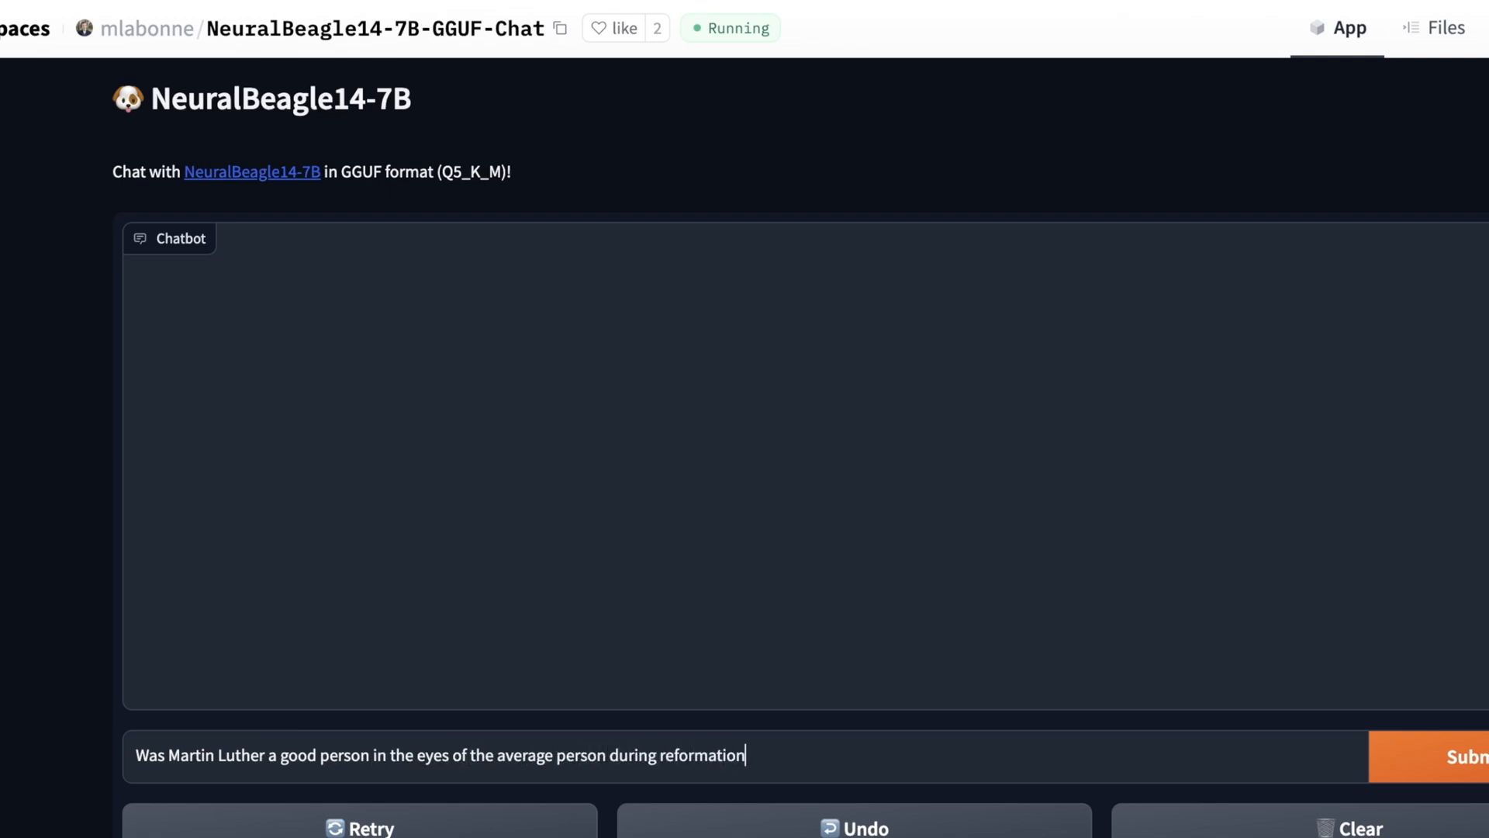
text(?)
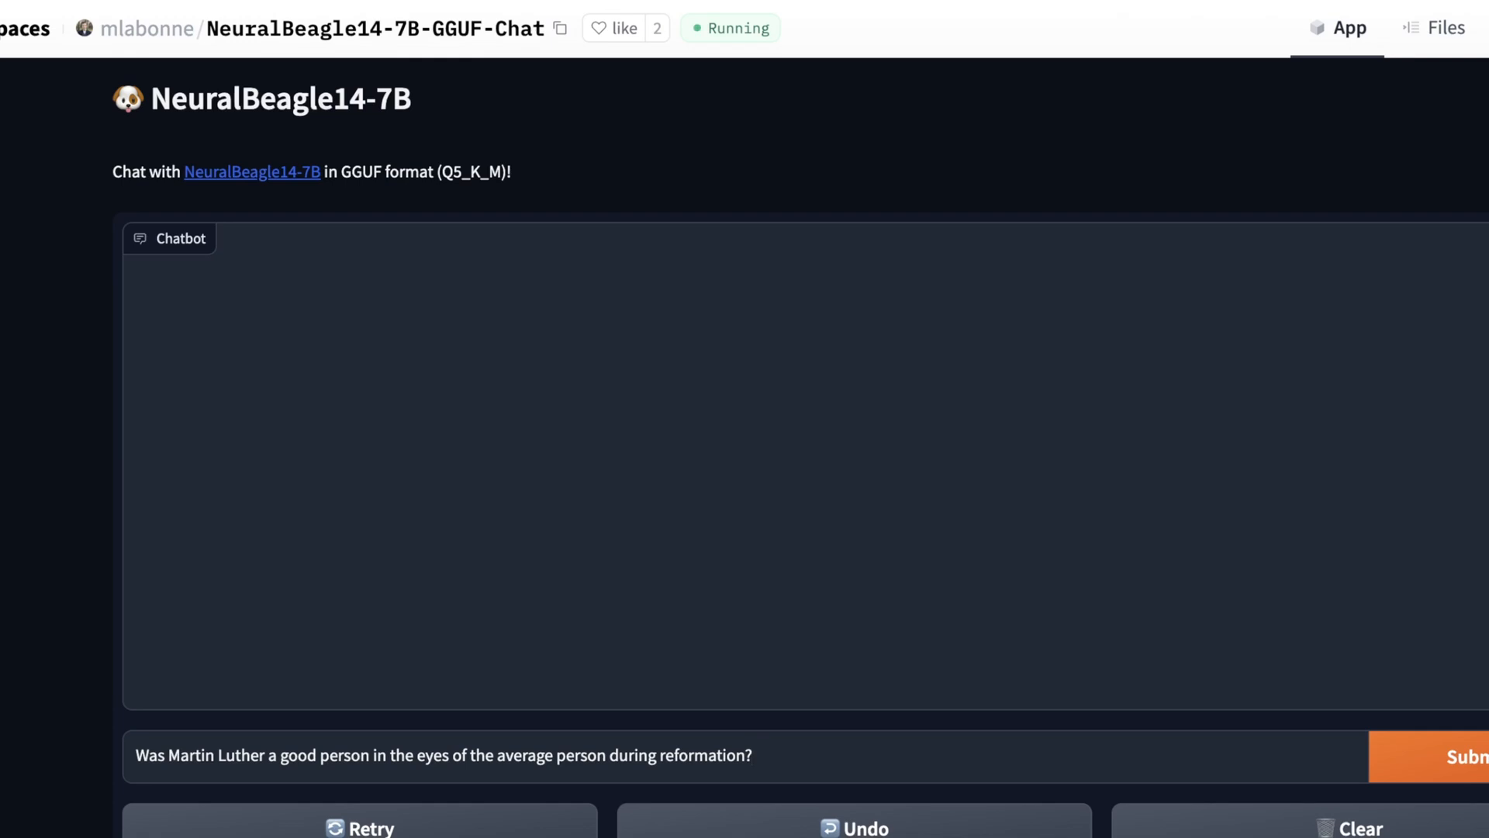
text(ANsw)
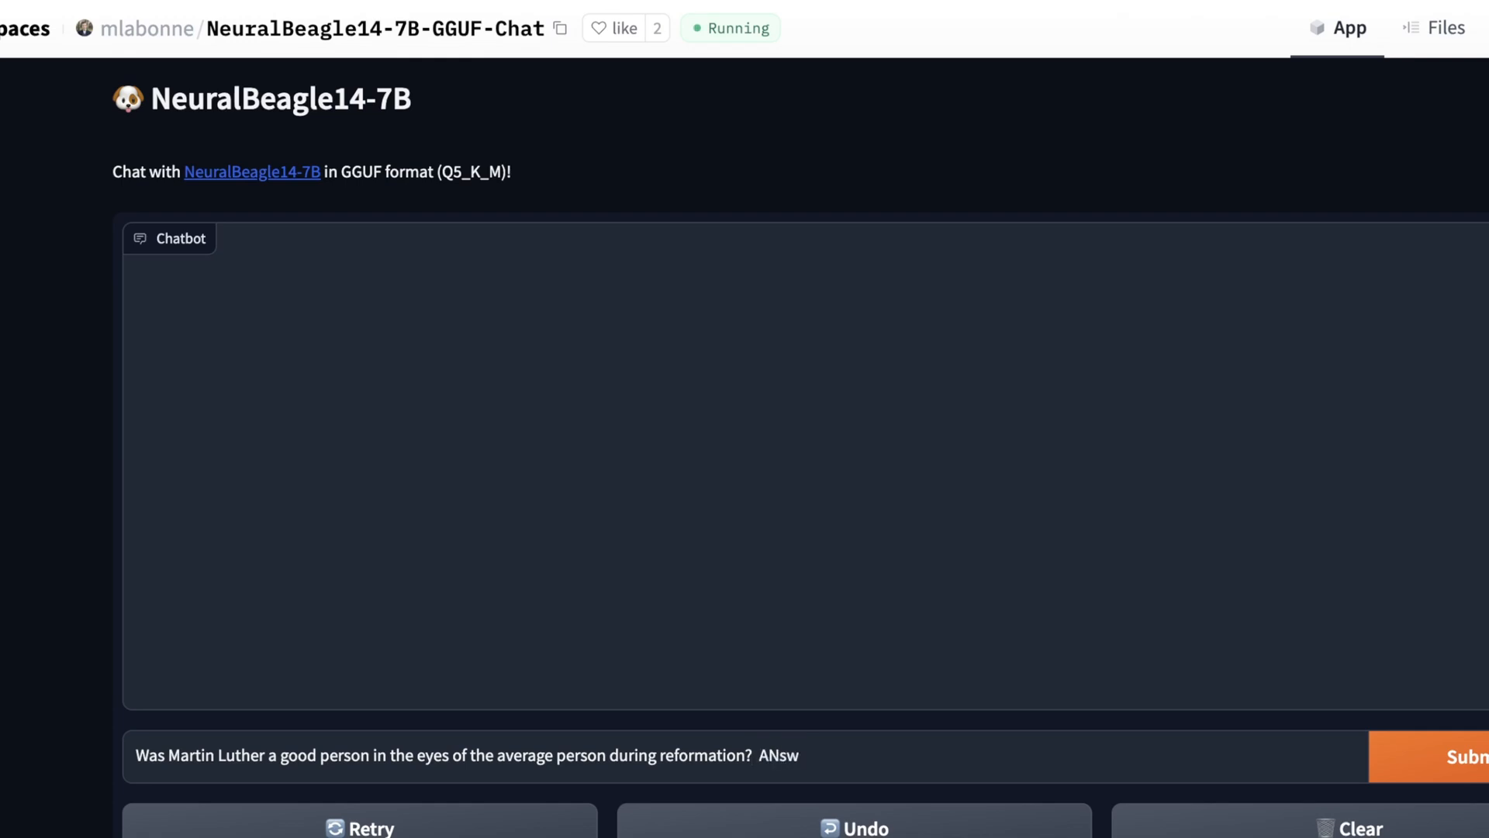
key(BackSpace)
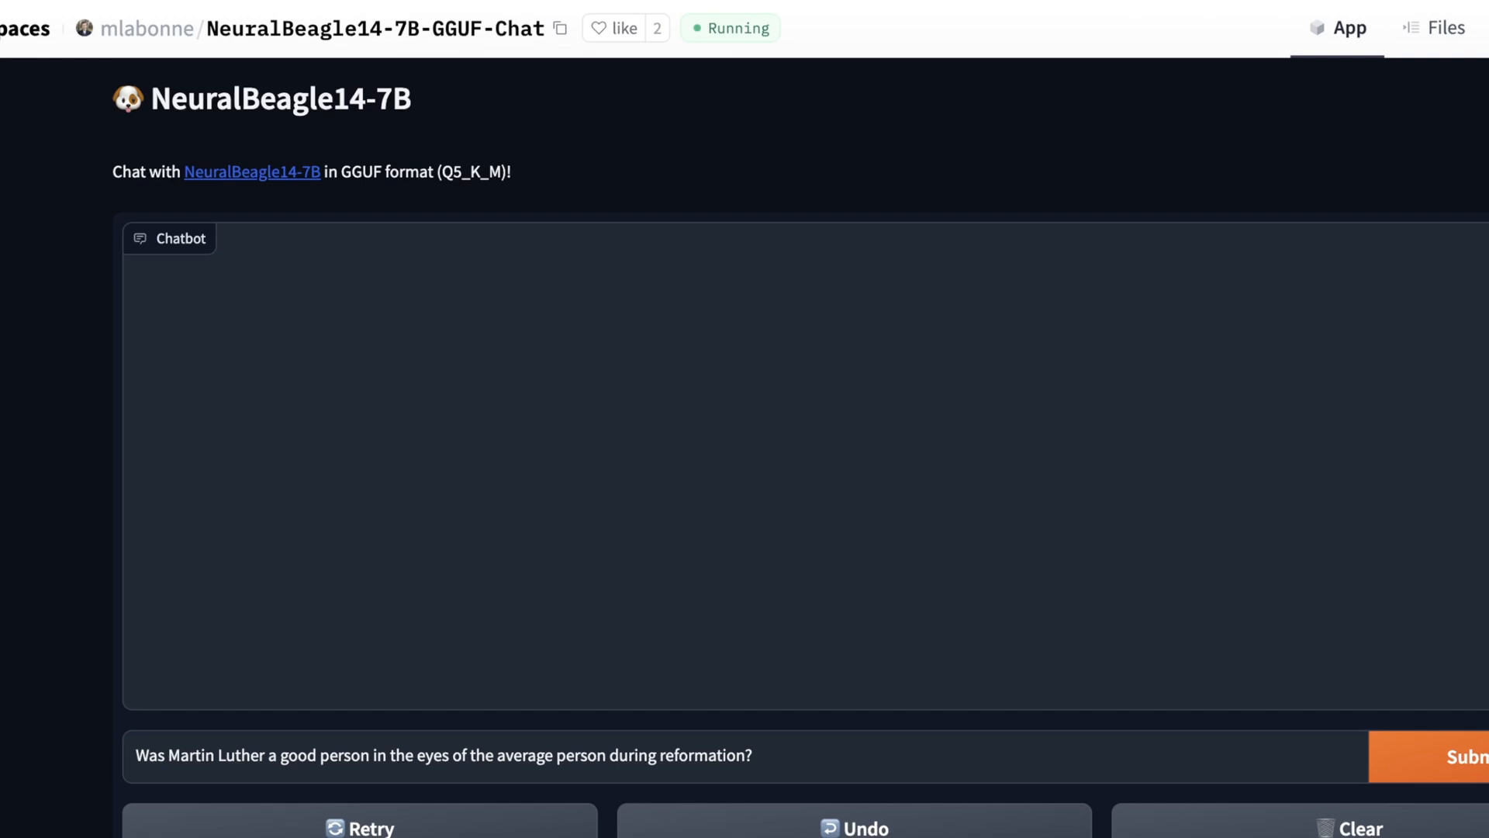
text(Answer in 2)
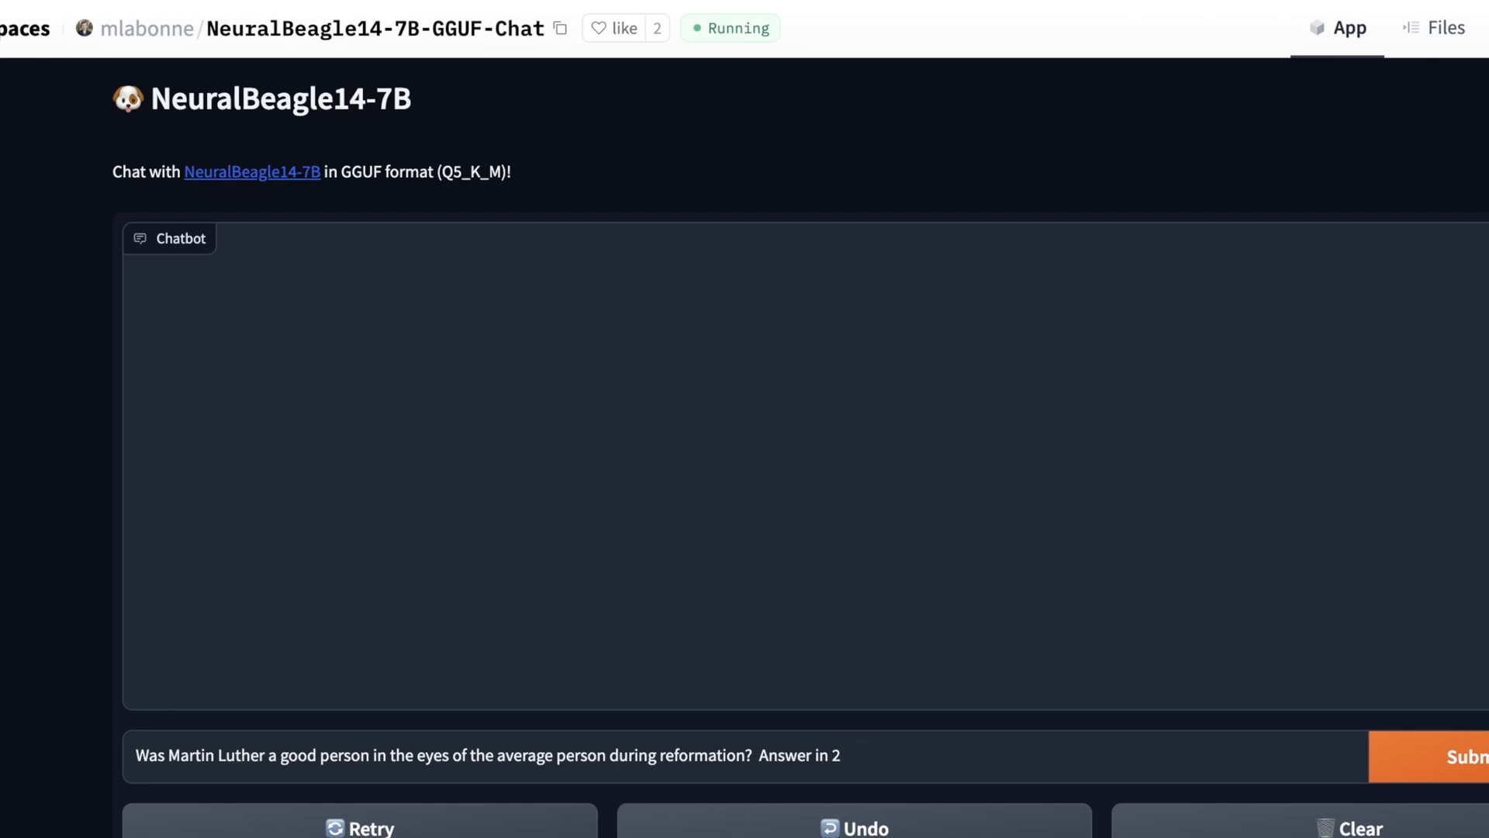
text(-3 sentences.)
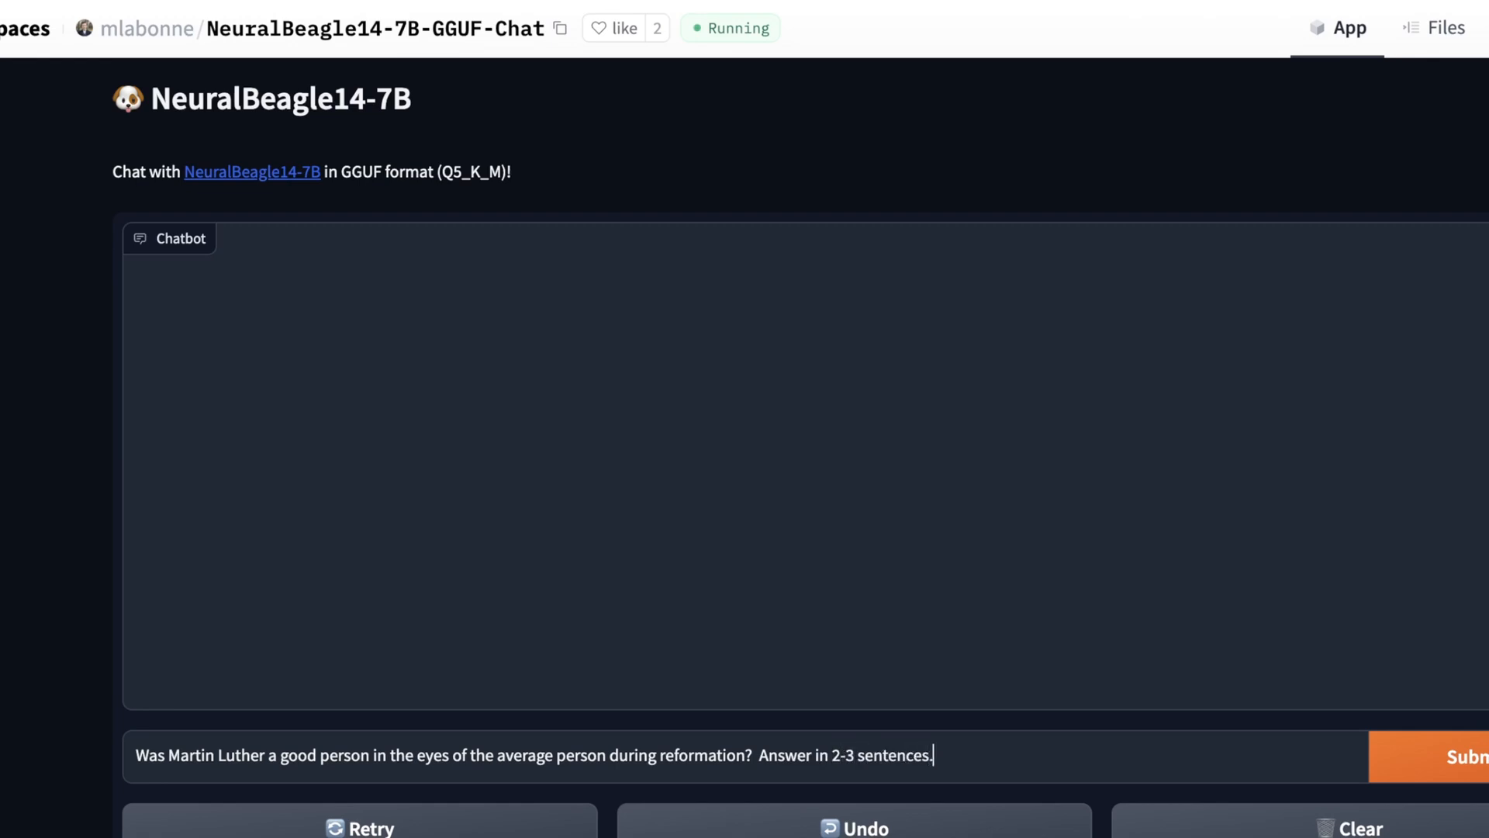
click(1468, 757)
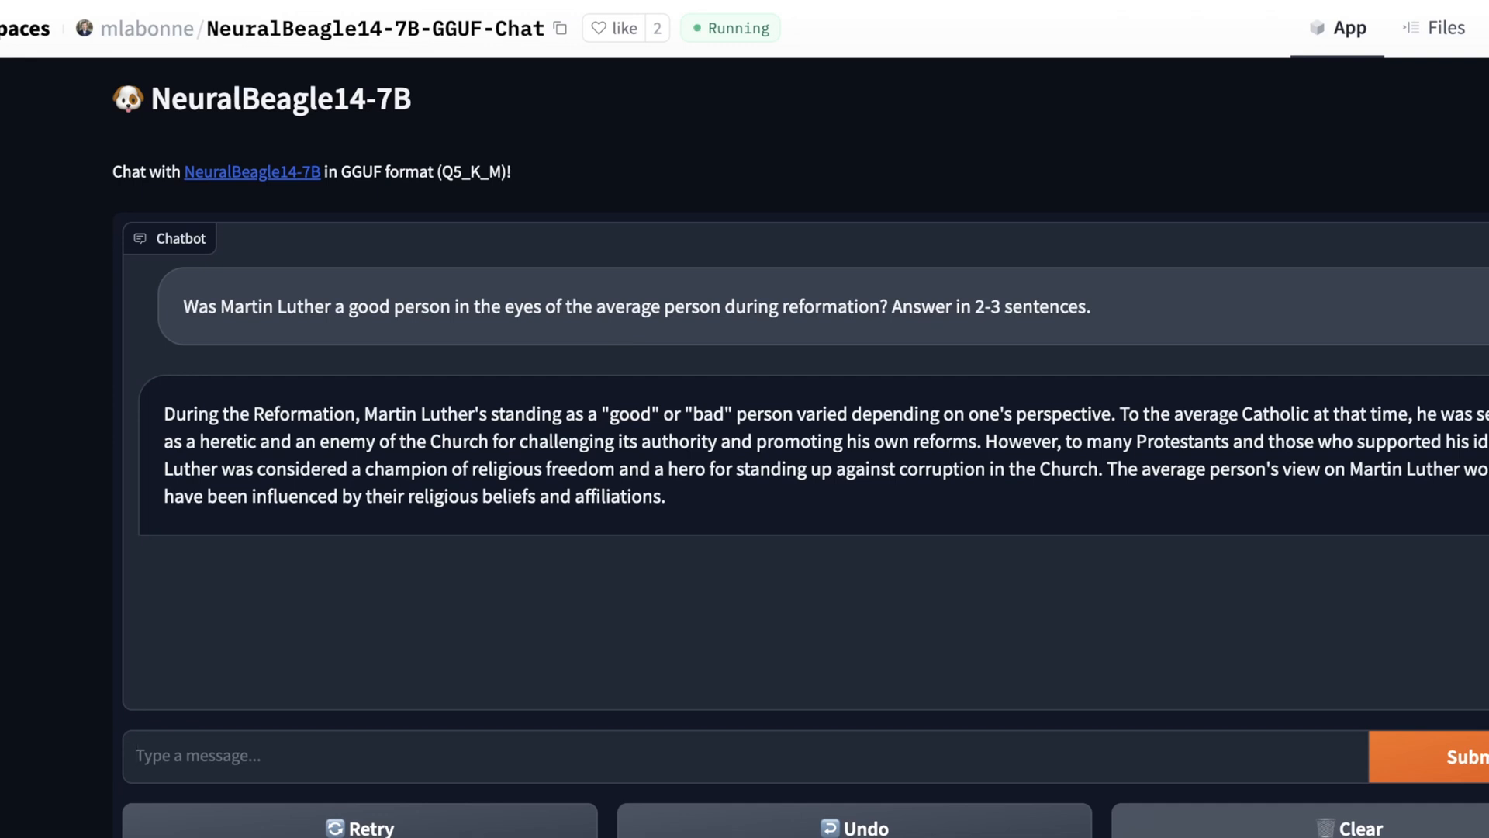
click(1360, 827)
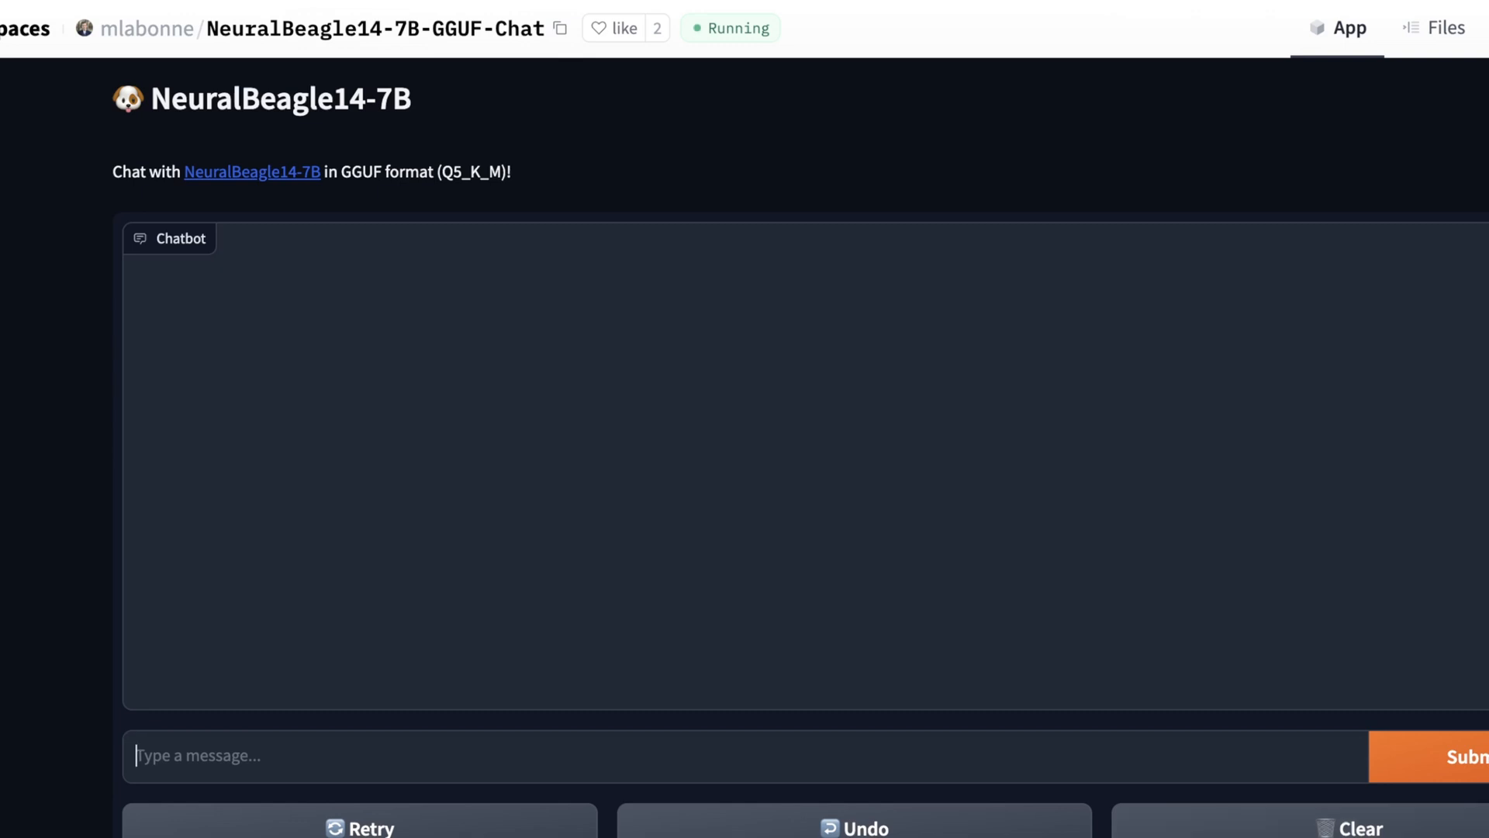
Step: Compose a question on representing a future greenhouse temperature time series schedule in Python
text(Le)
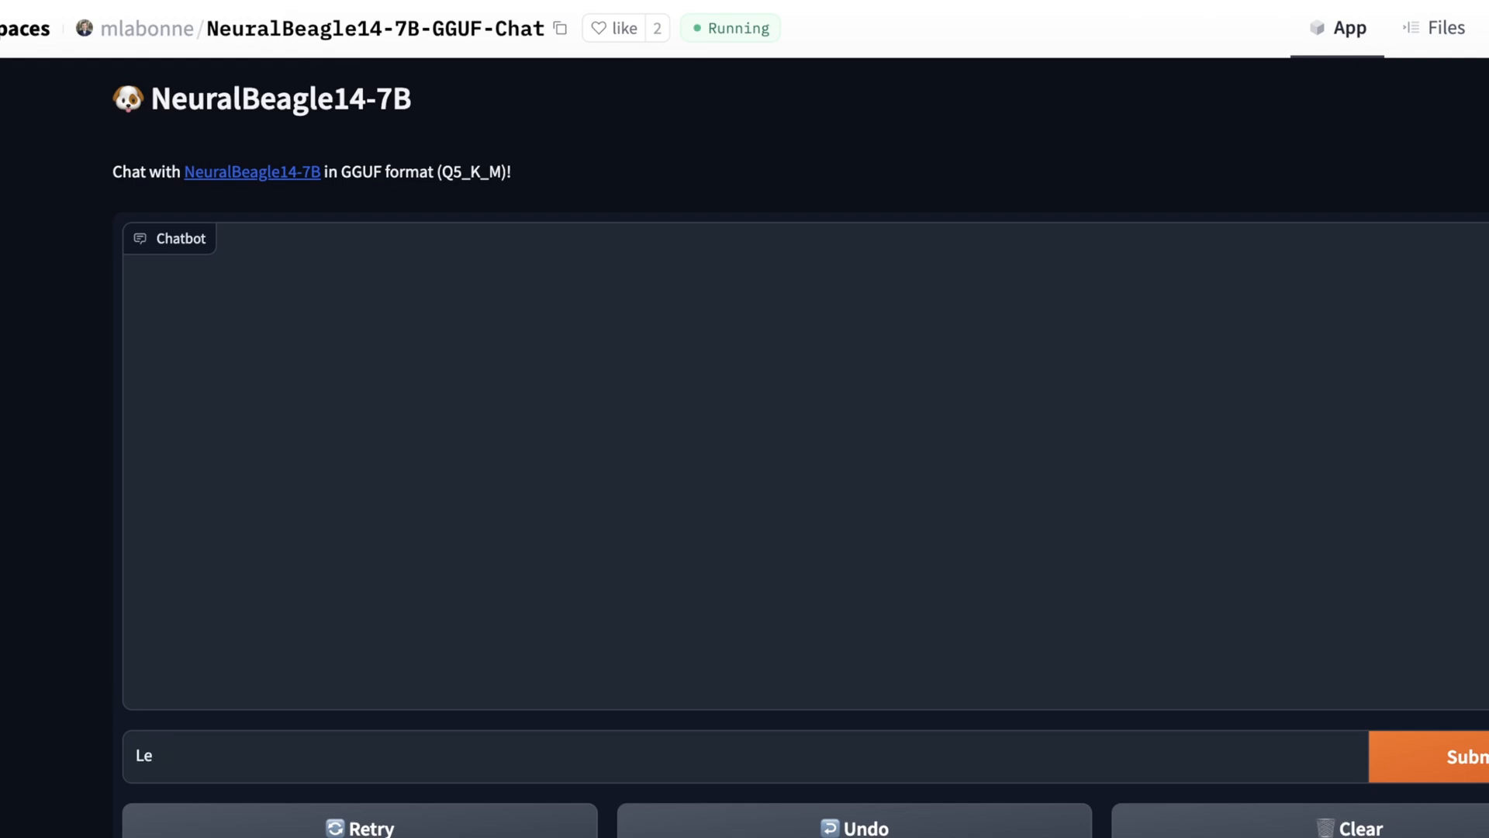
text(How should I bets)
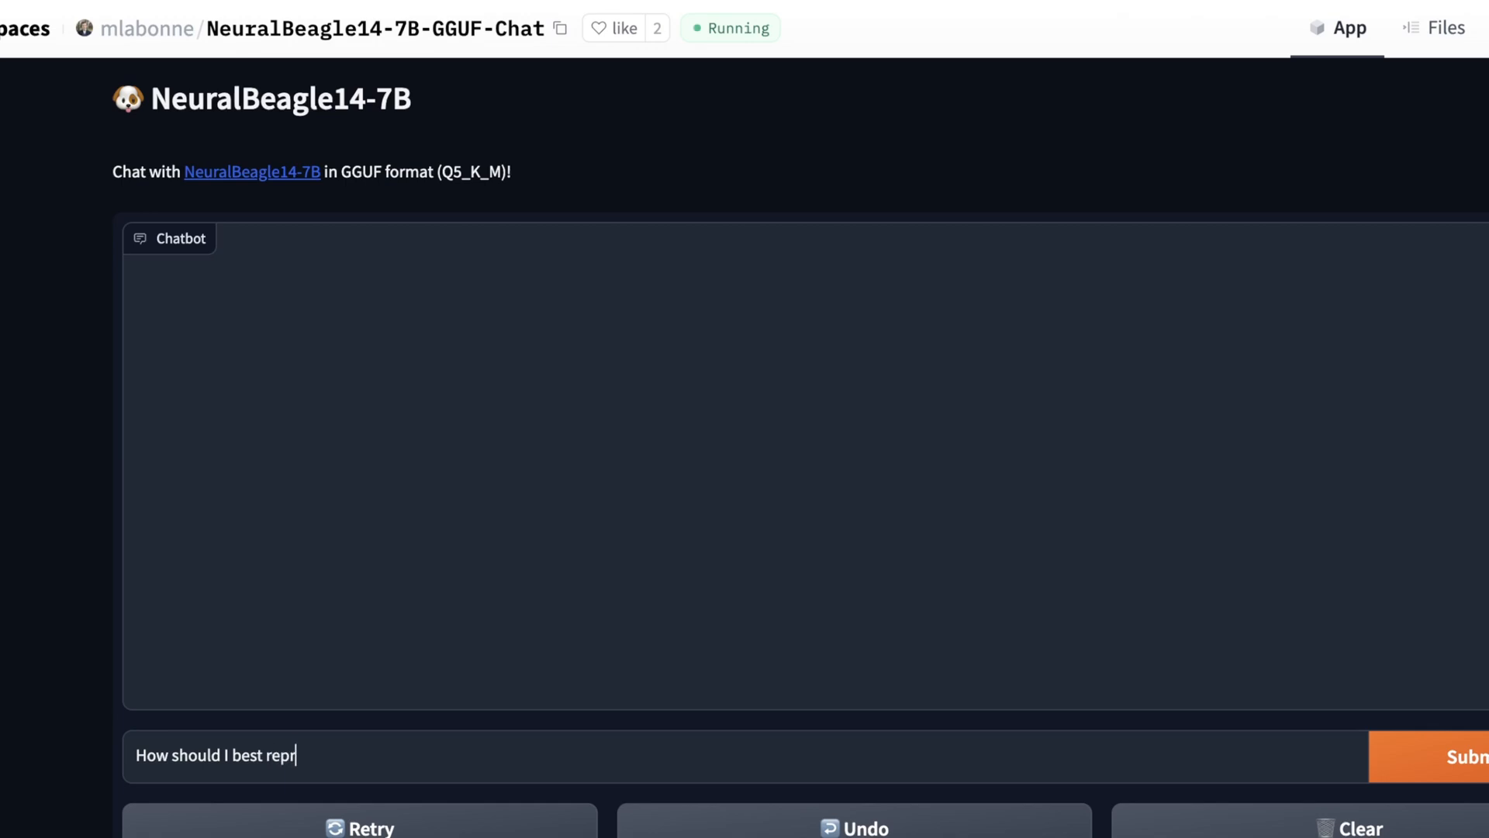
text(esent a time series I want to sc)
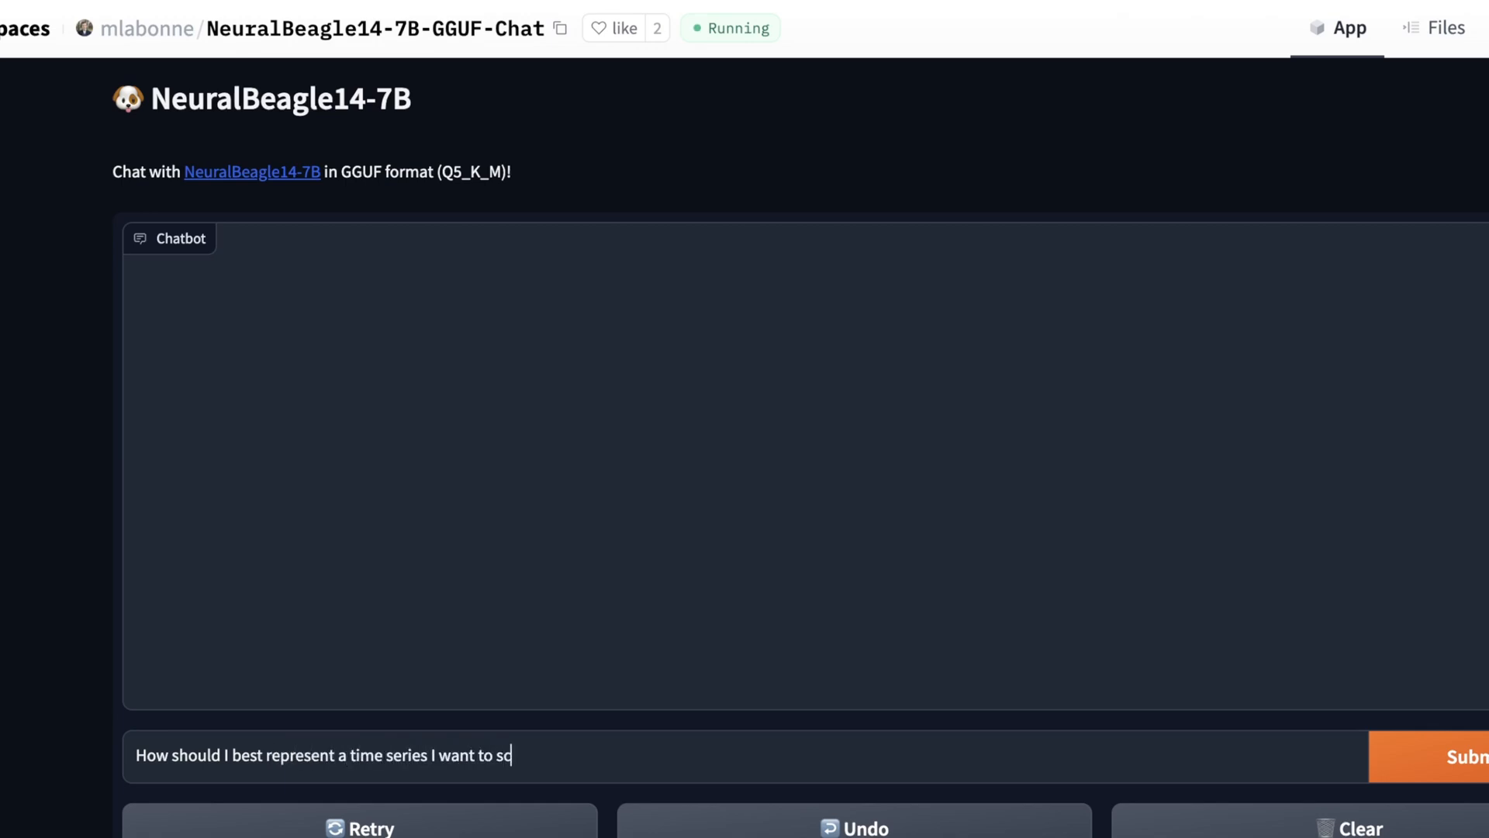
text(hedule in the future)
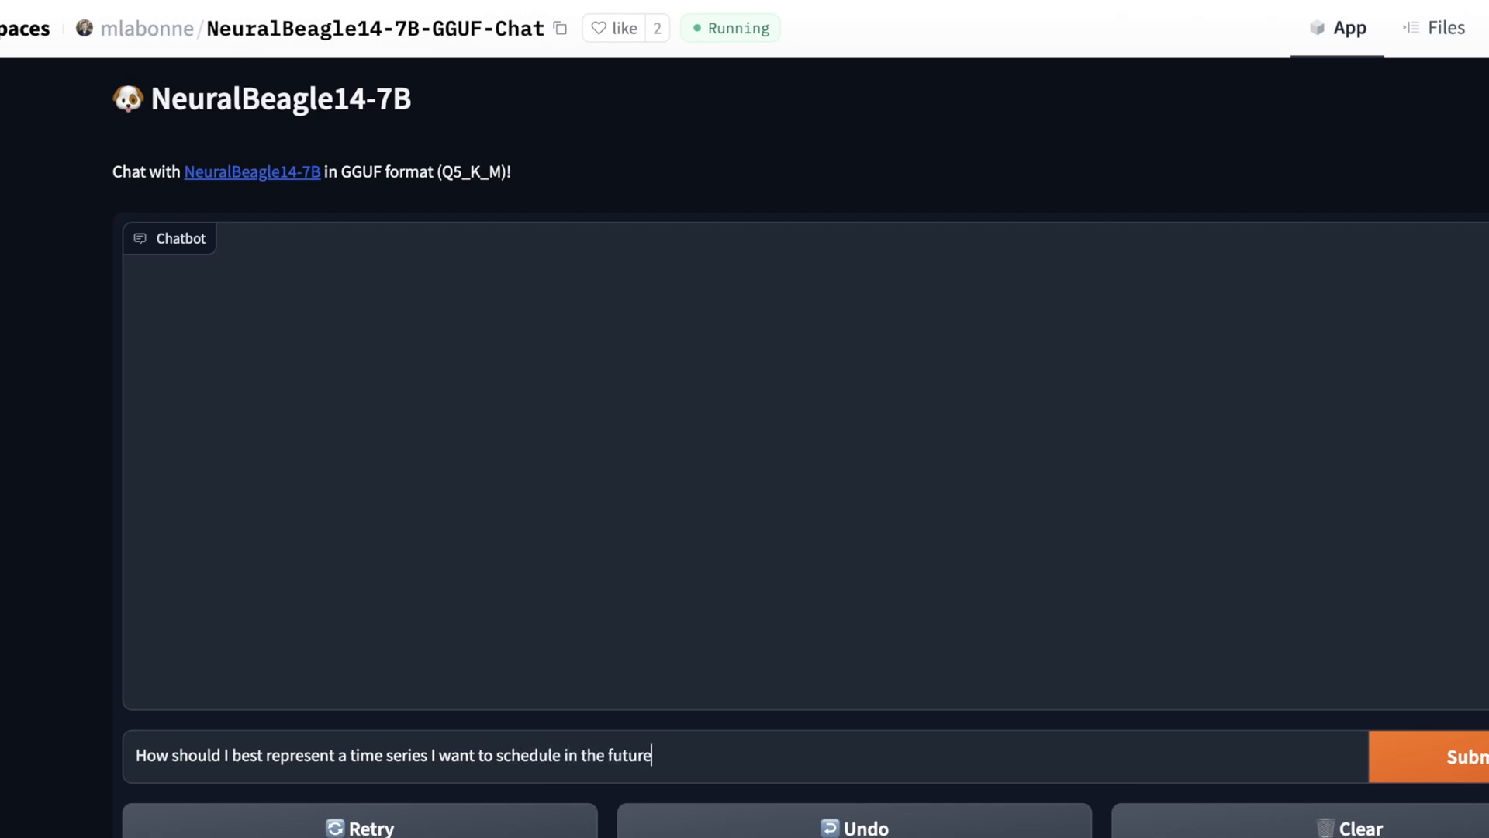
text(for a basic temp)
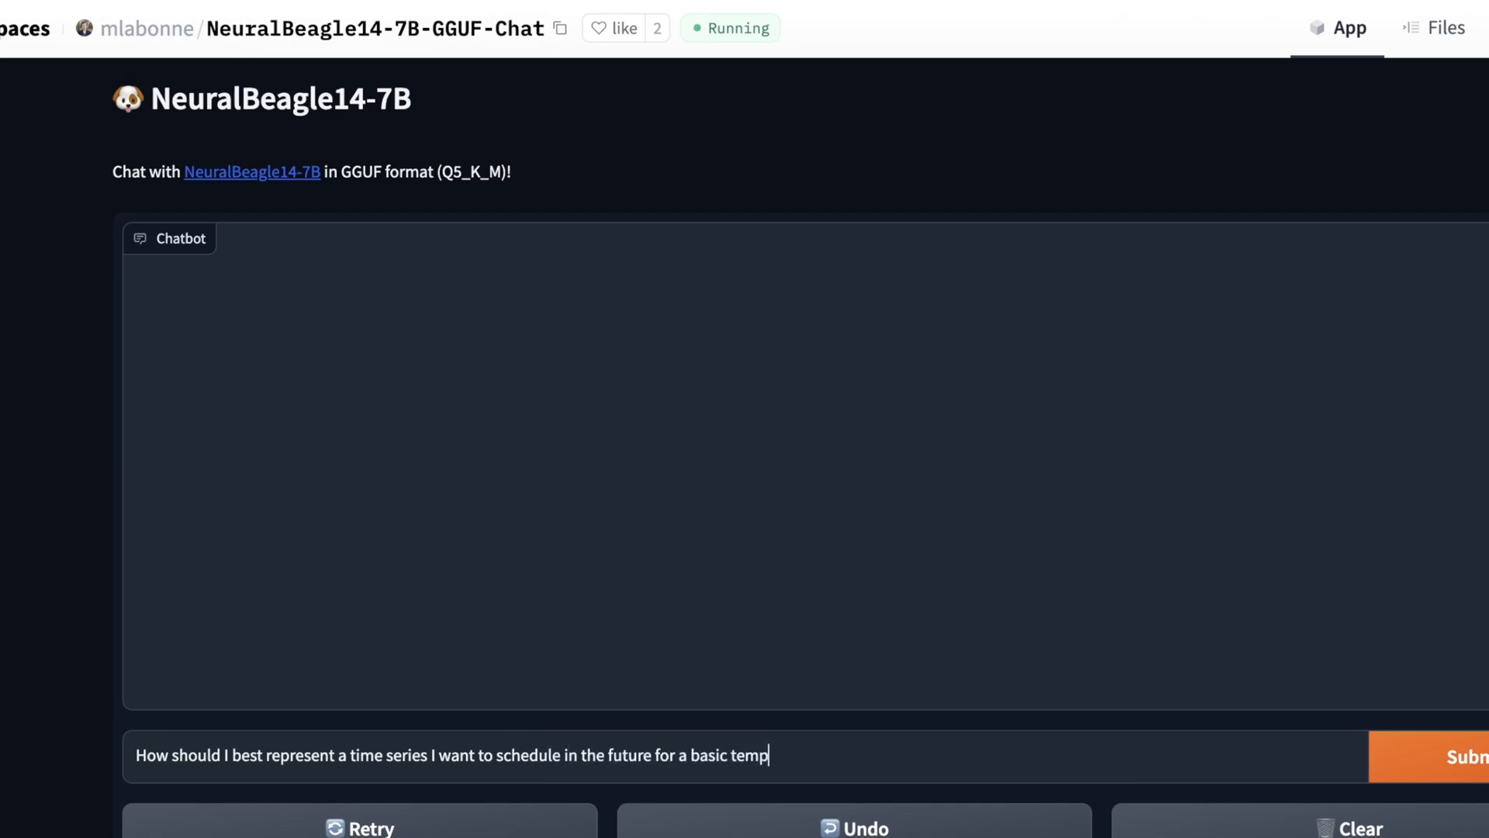
text(erature control system in my)
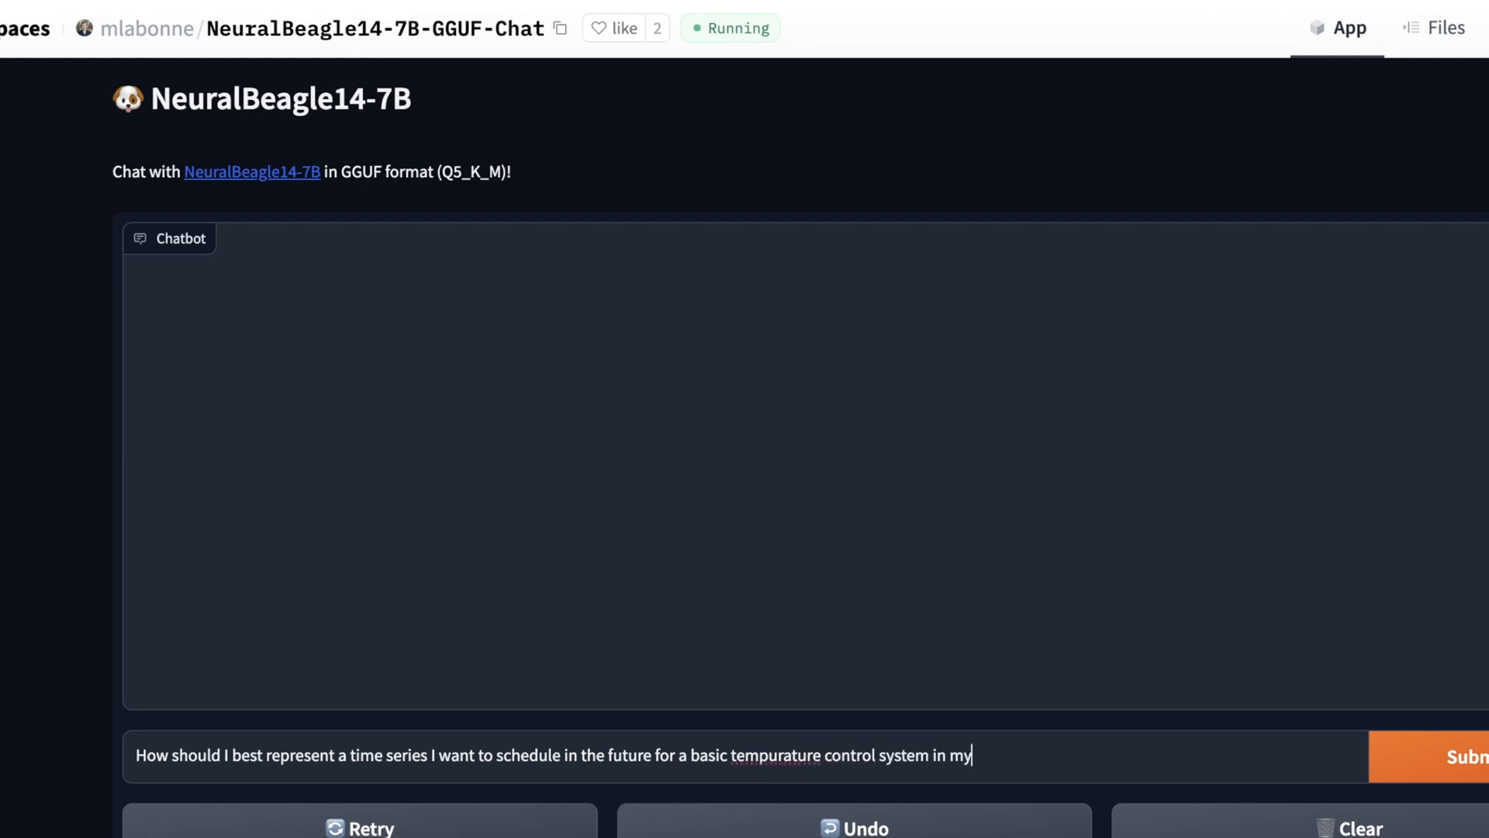
text(greenhou)
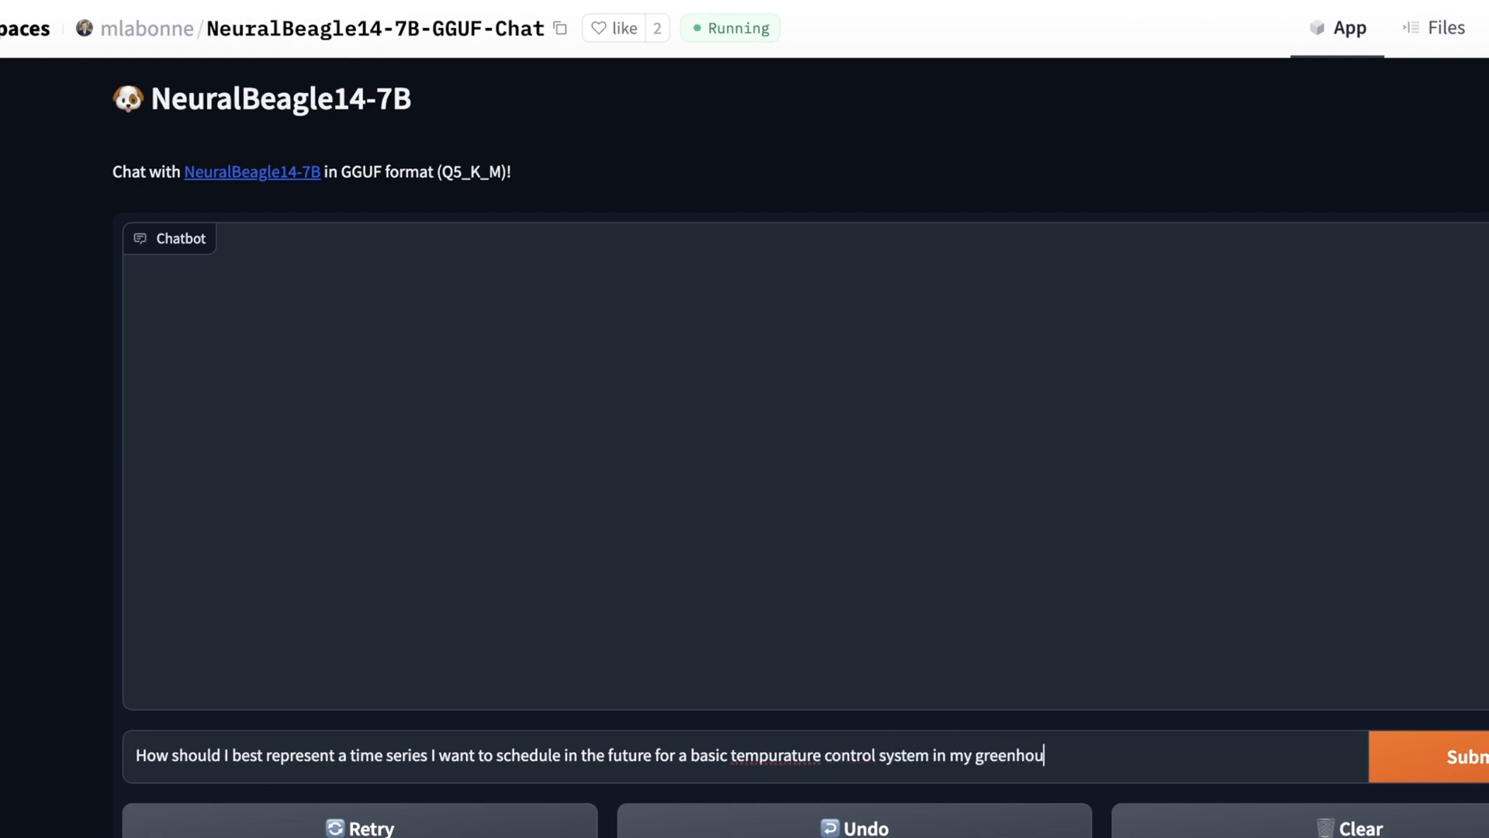
text(se.  I'd like t)
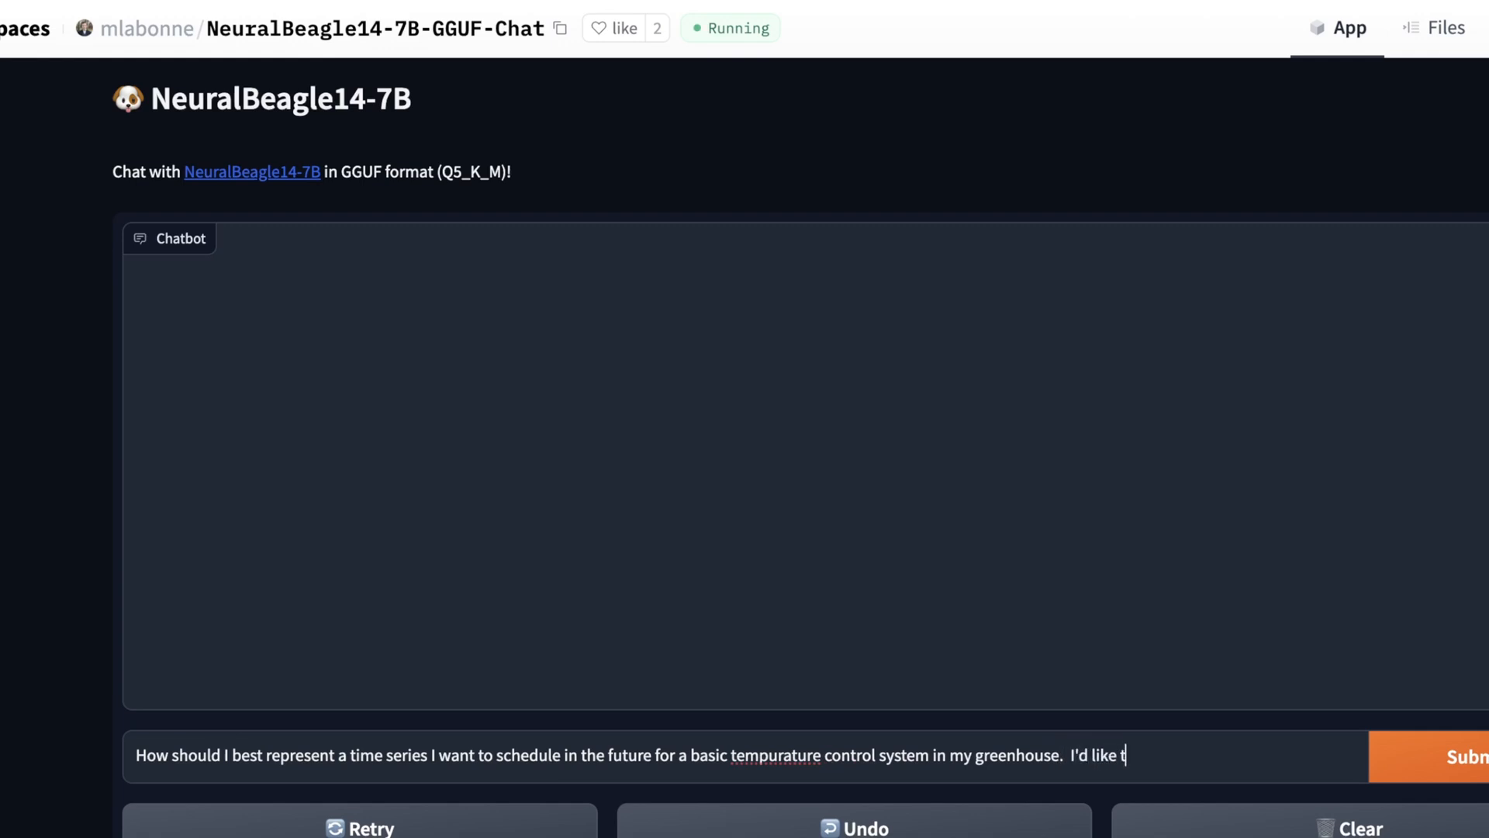
text(o use python.)
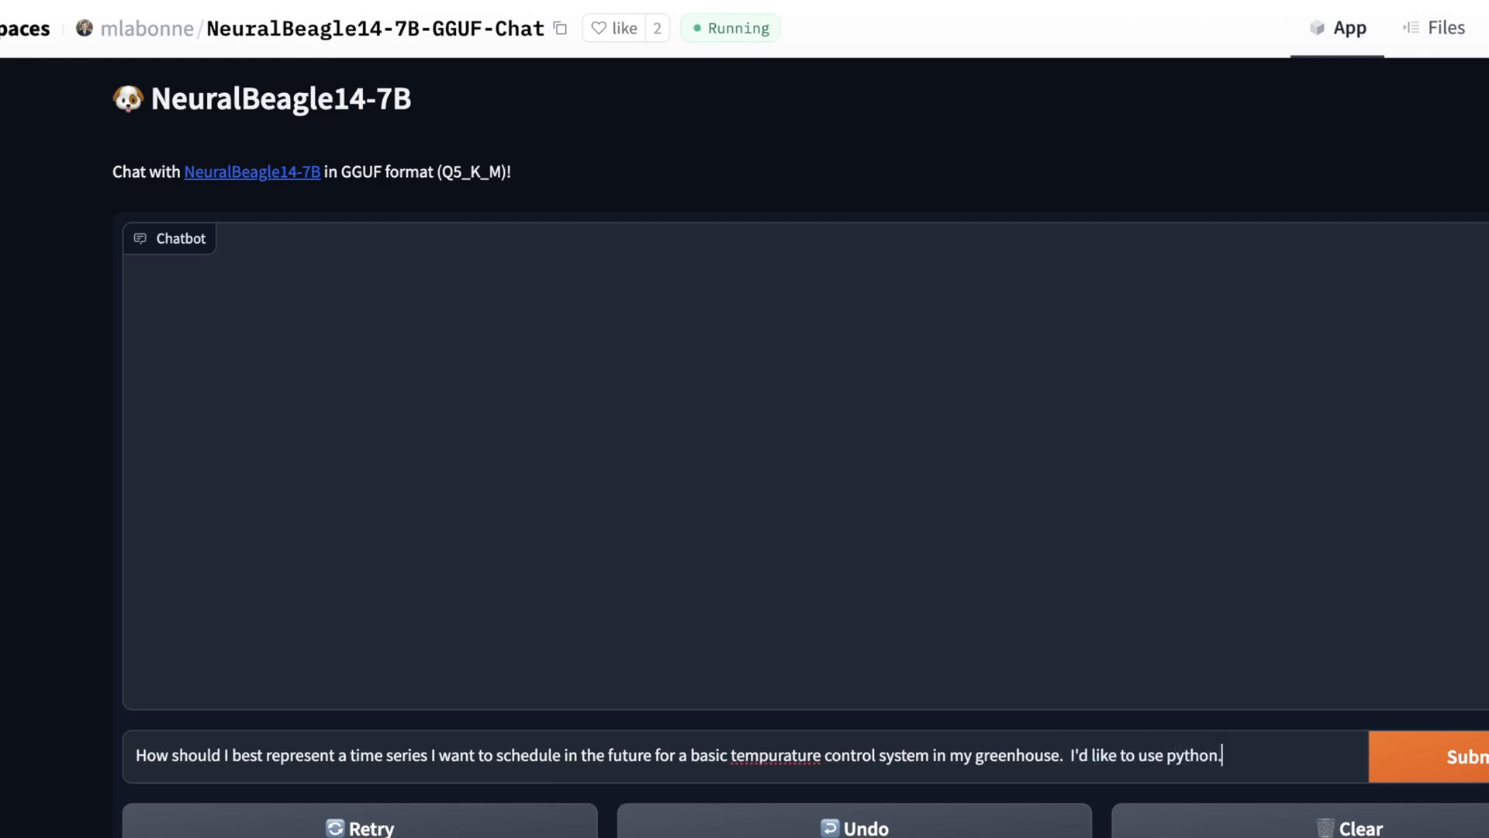
Step: Send the greenhouse question, review the step-by-step Python guidance, then clear the chat
double_click(774, 756)
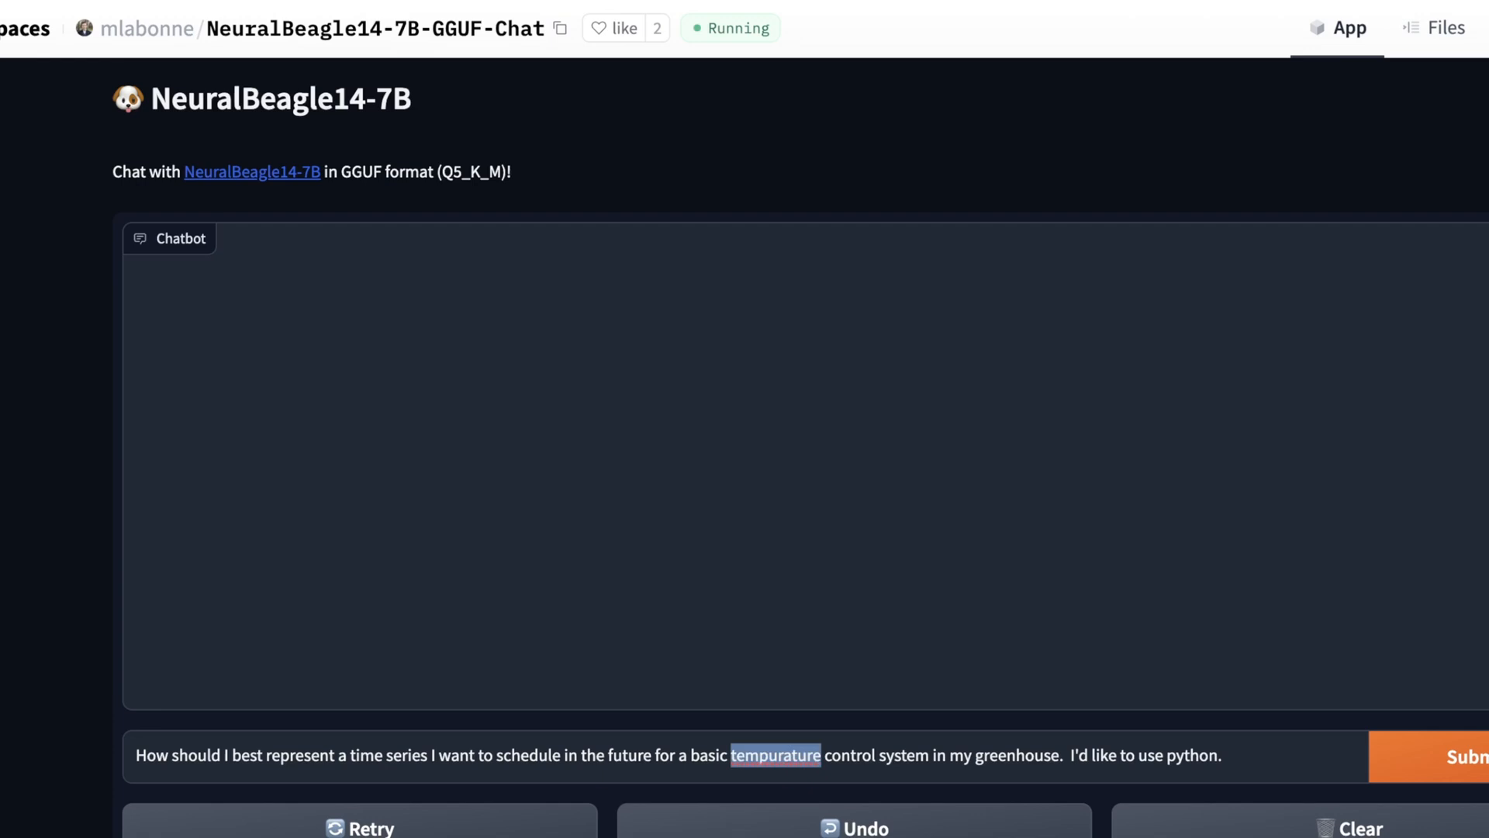
click(1467, 757)
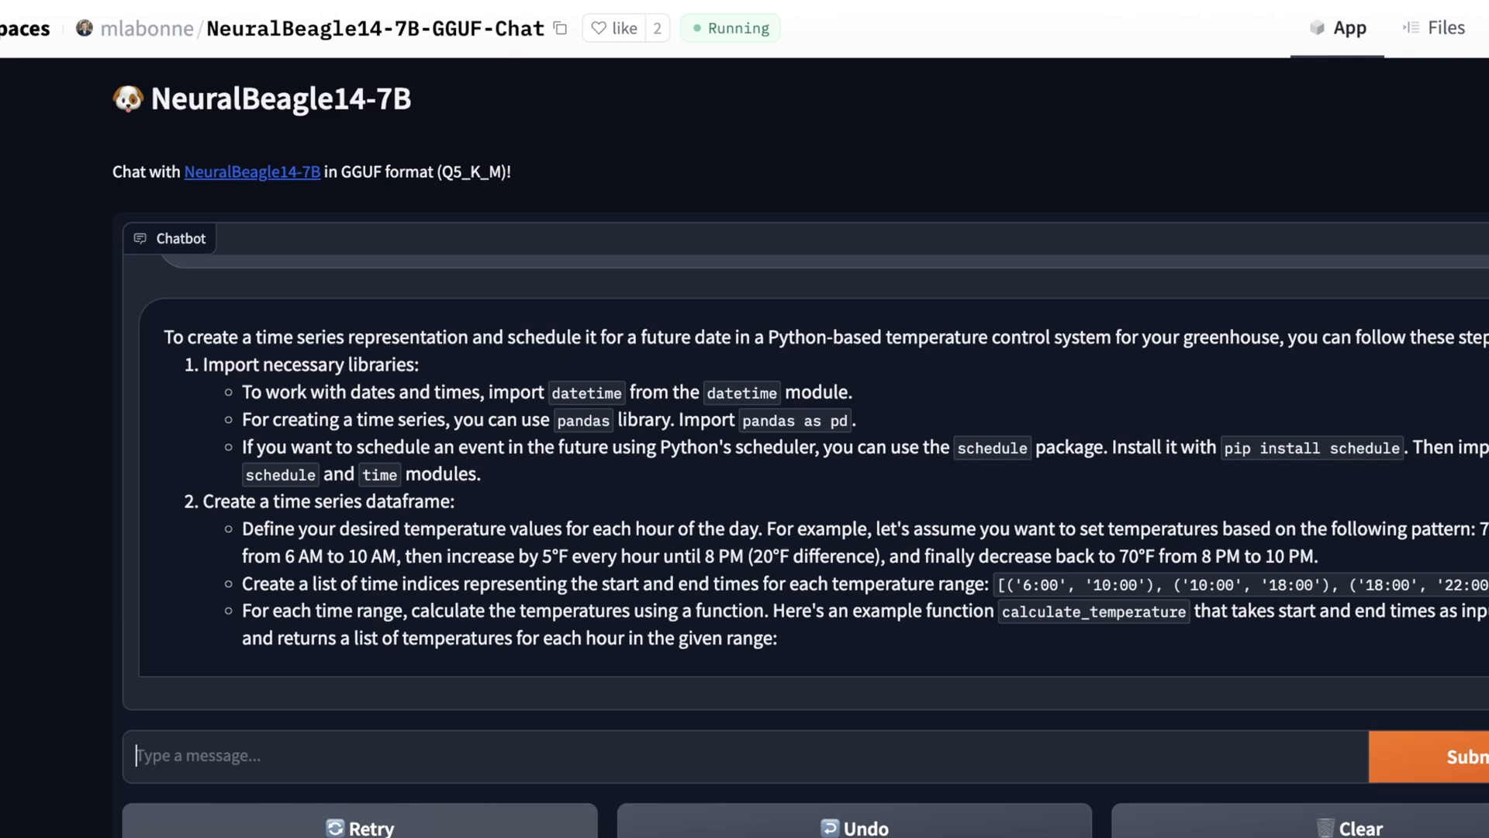
click(1468, 757)
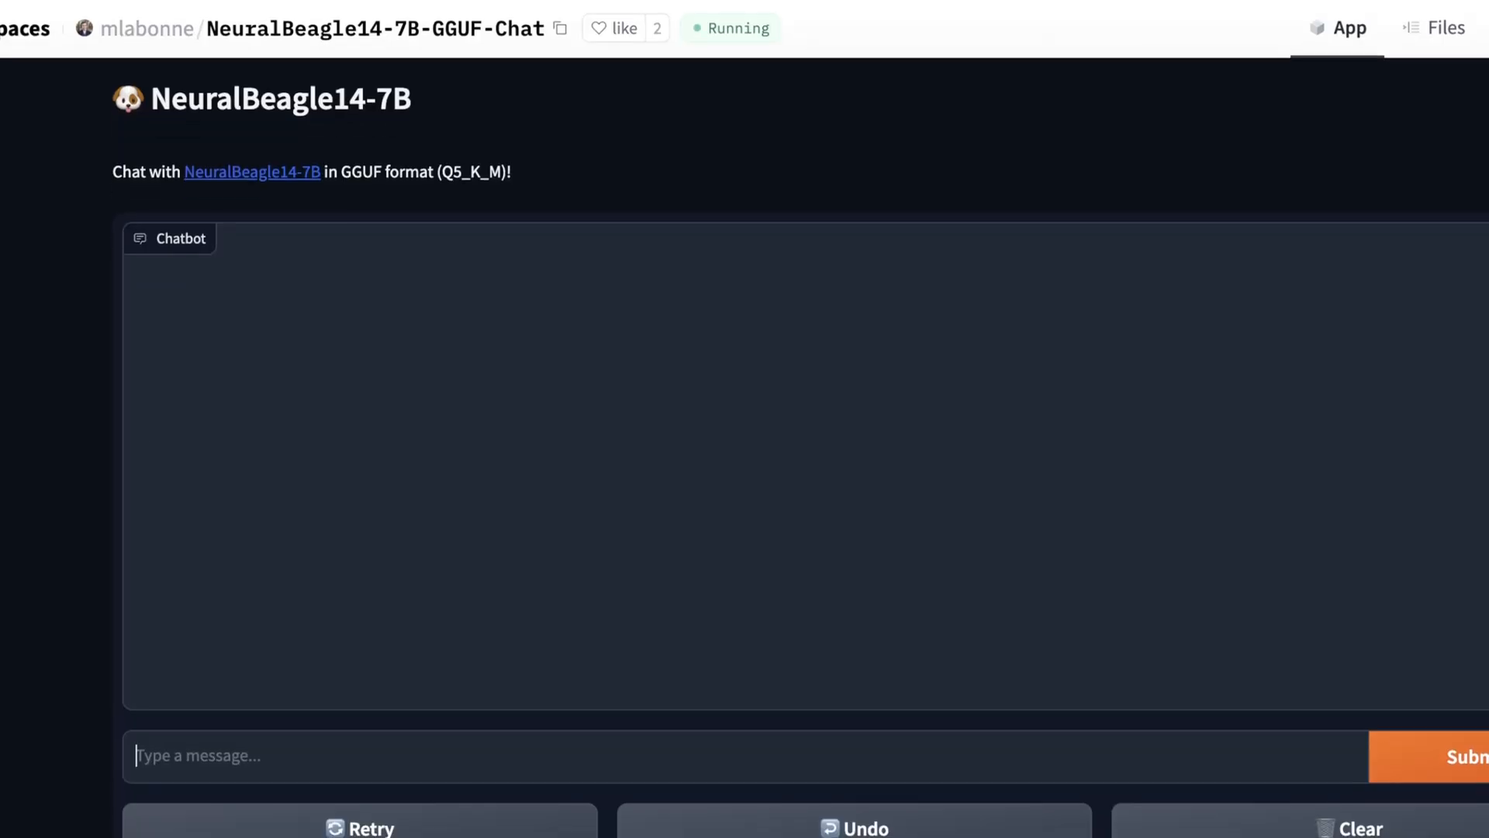
Step: Send the Fibonacci sequence Python example prompt and wait while the reply loads
scroll(down, 3)
text(Write Python code to print the Fibonacci sequence)
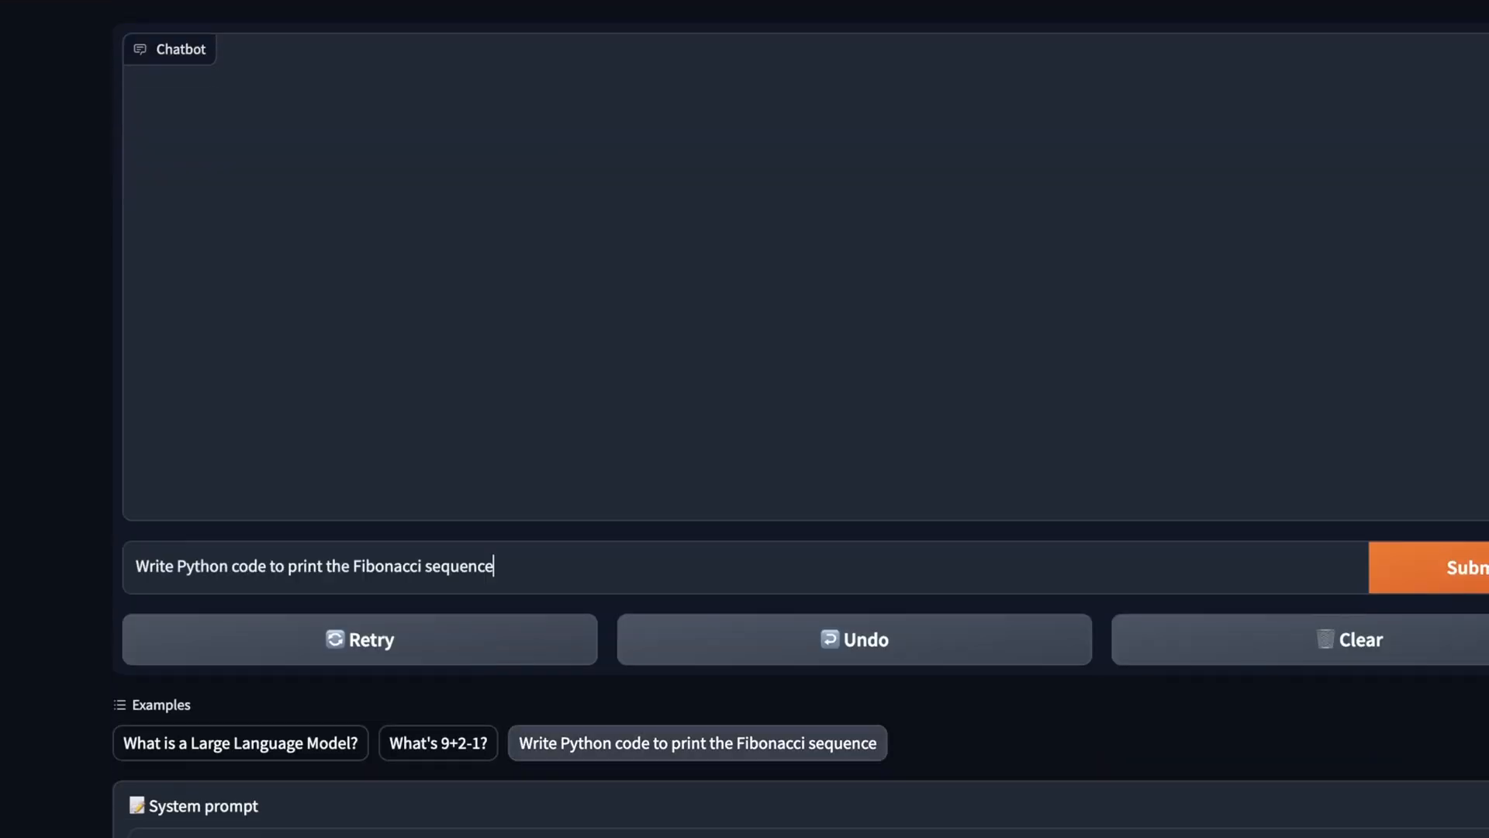
click(1468, 568)
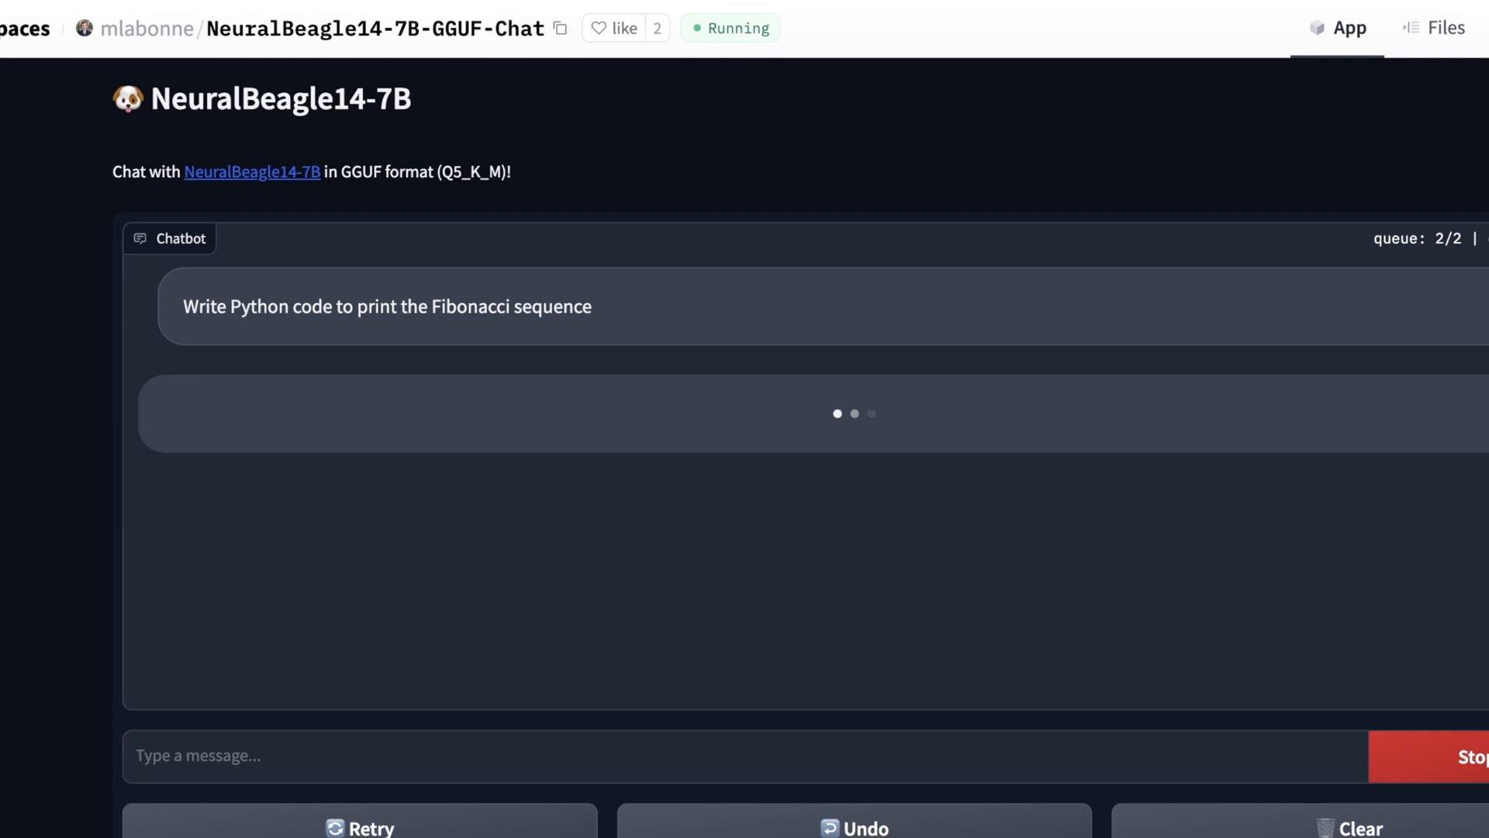
scroll(down, 3)
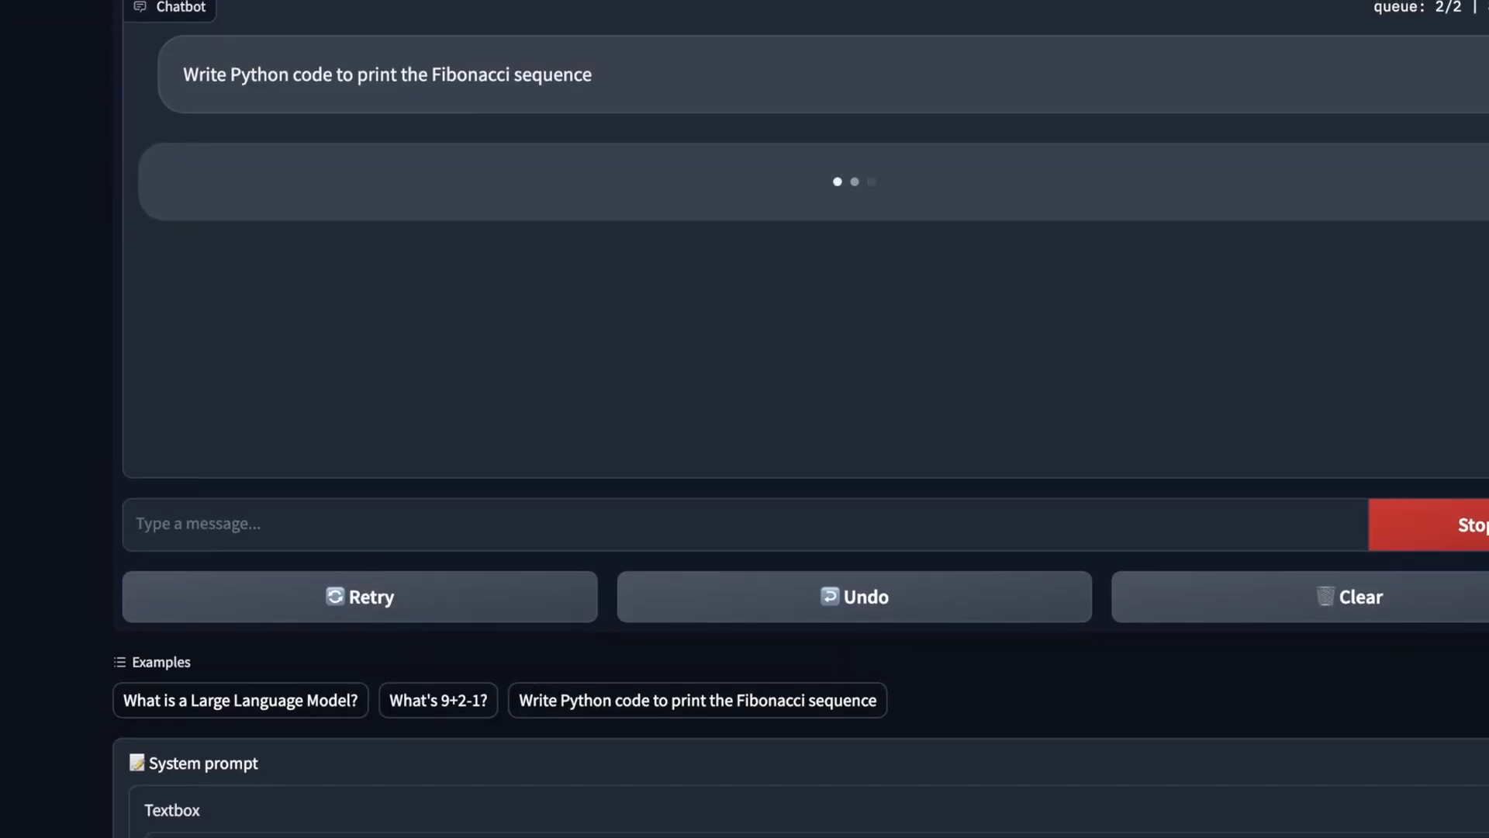